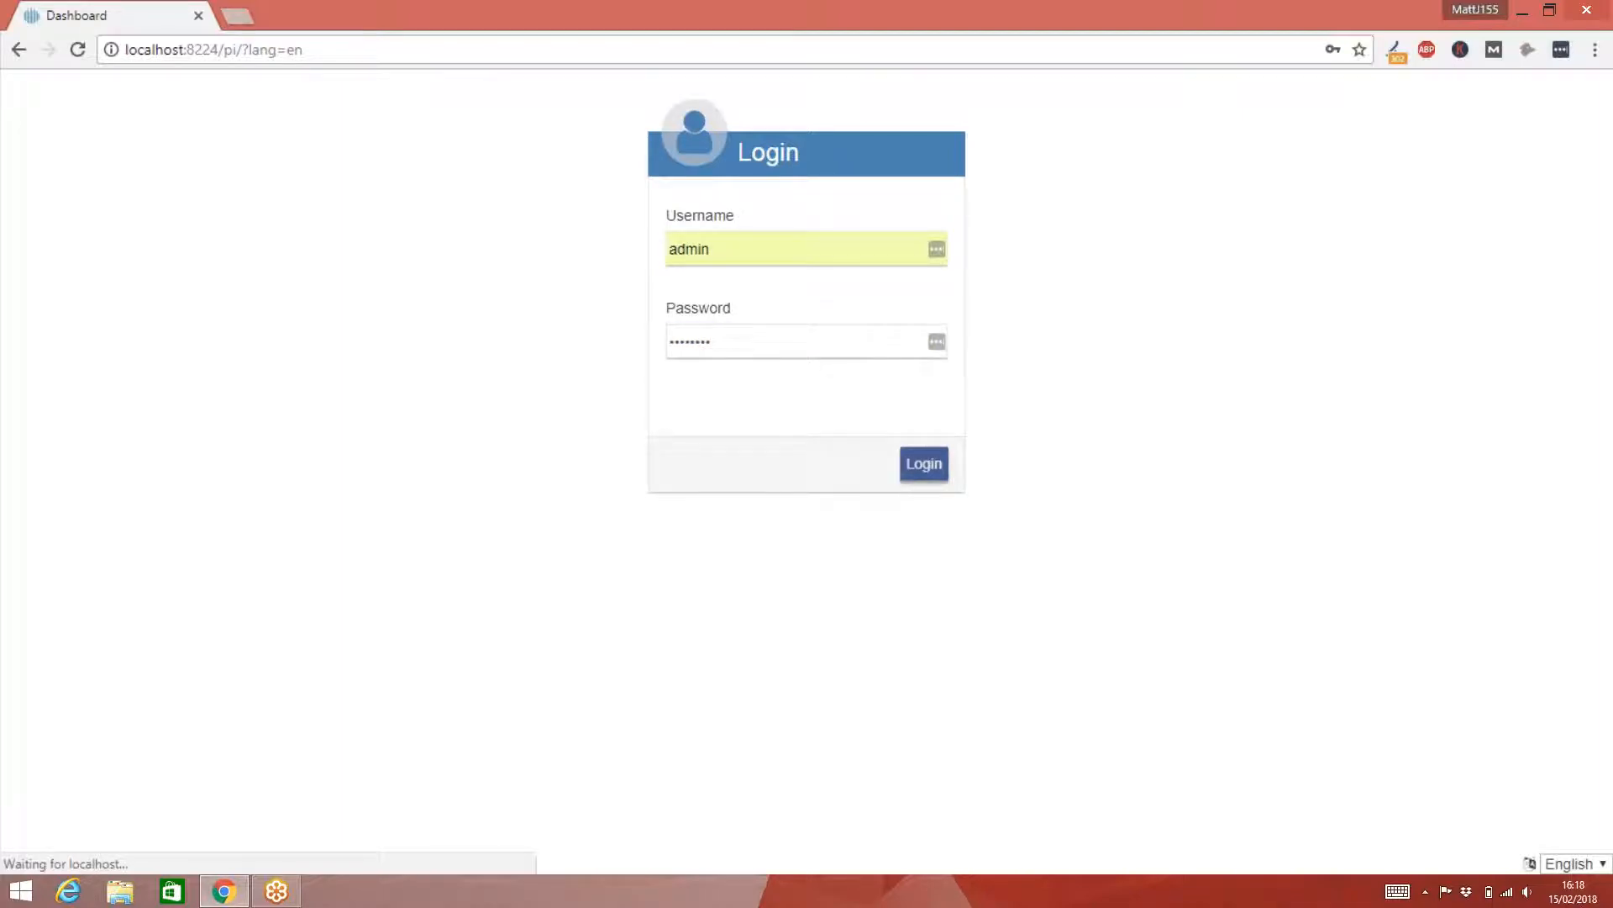
- Log in as the admin user to reach the Dashboard Charts page
{"action": "left_click", "coordinate": [923, 464]}
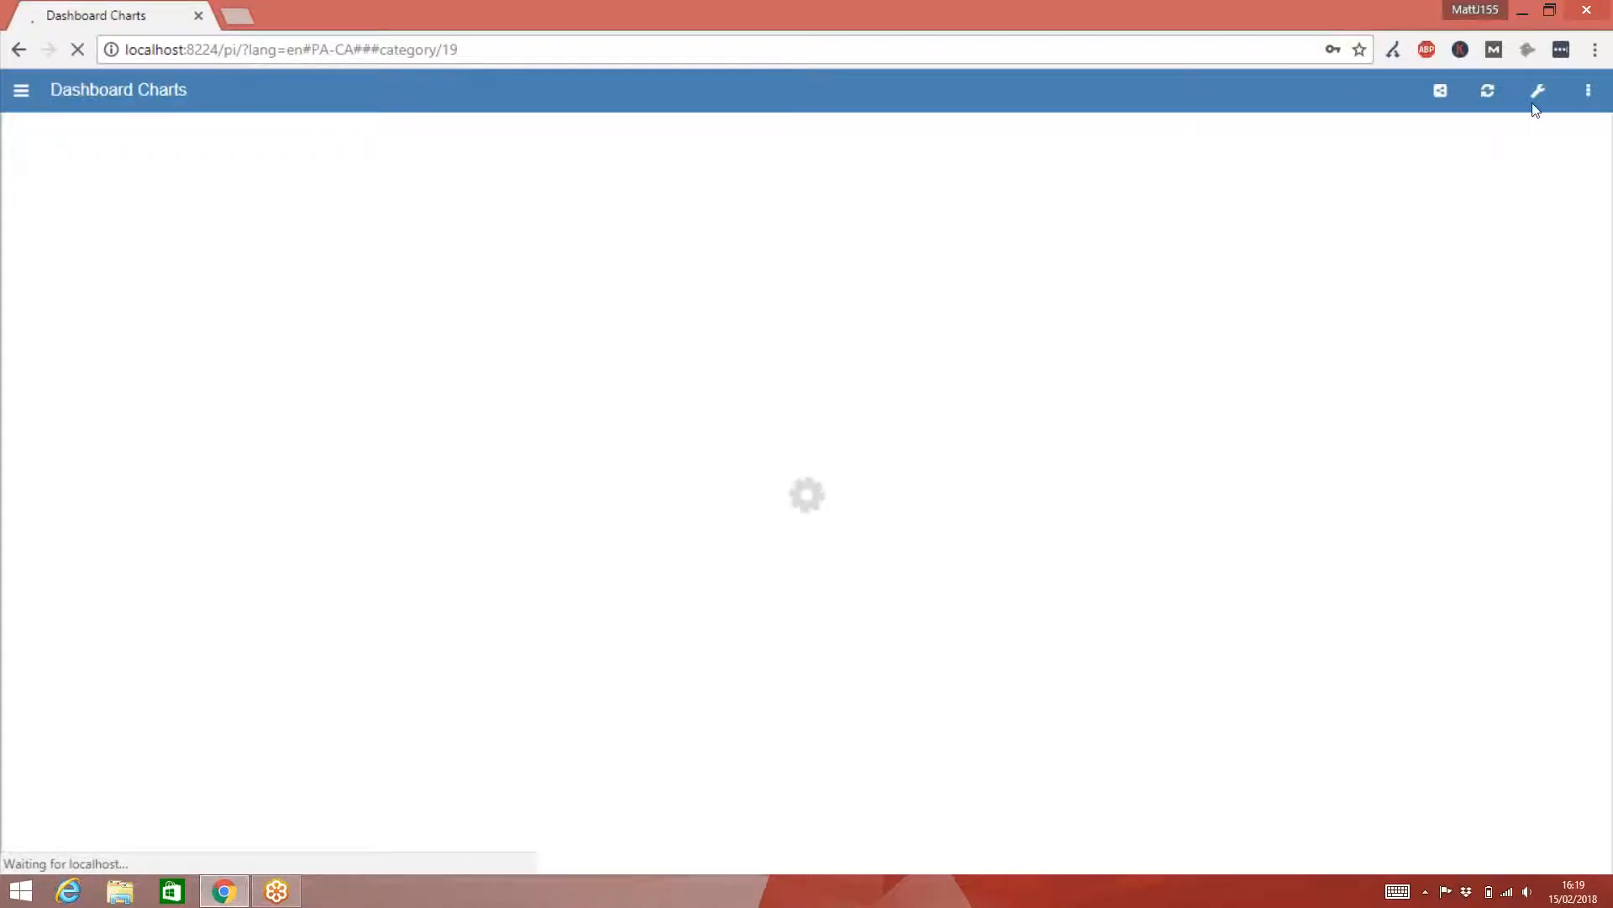
{"action": "mouse_move", "coordinate": [1538, 91]}
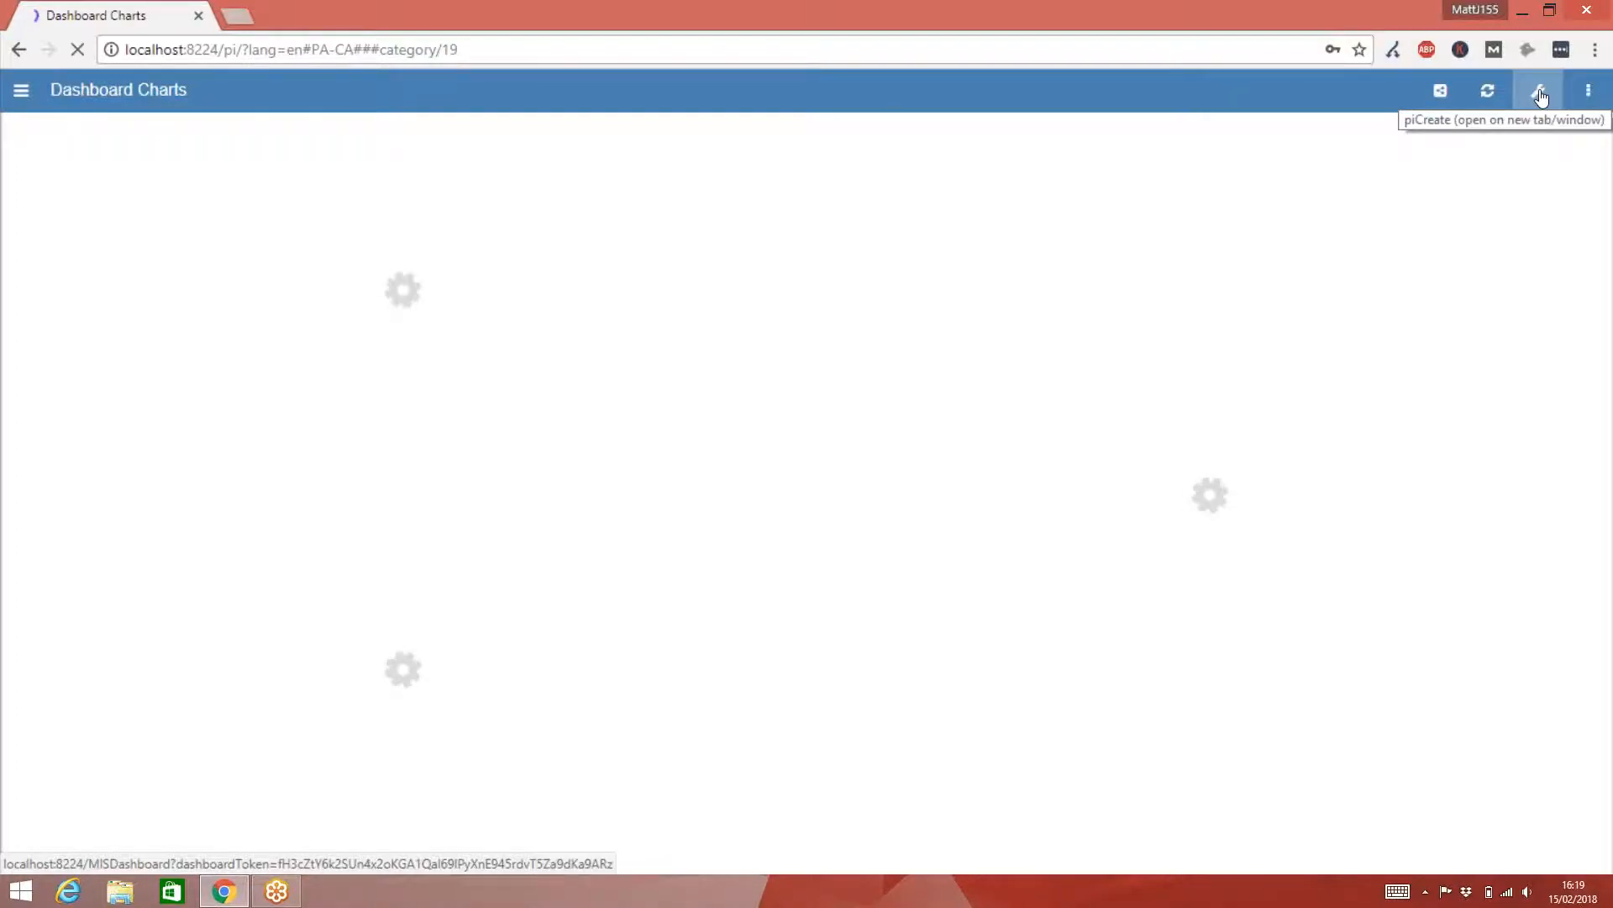
{"action": "mouse_move", "coordinate": [1542, 91]}
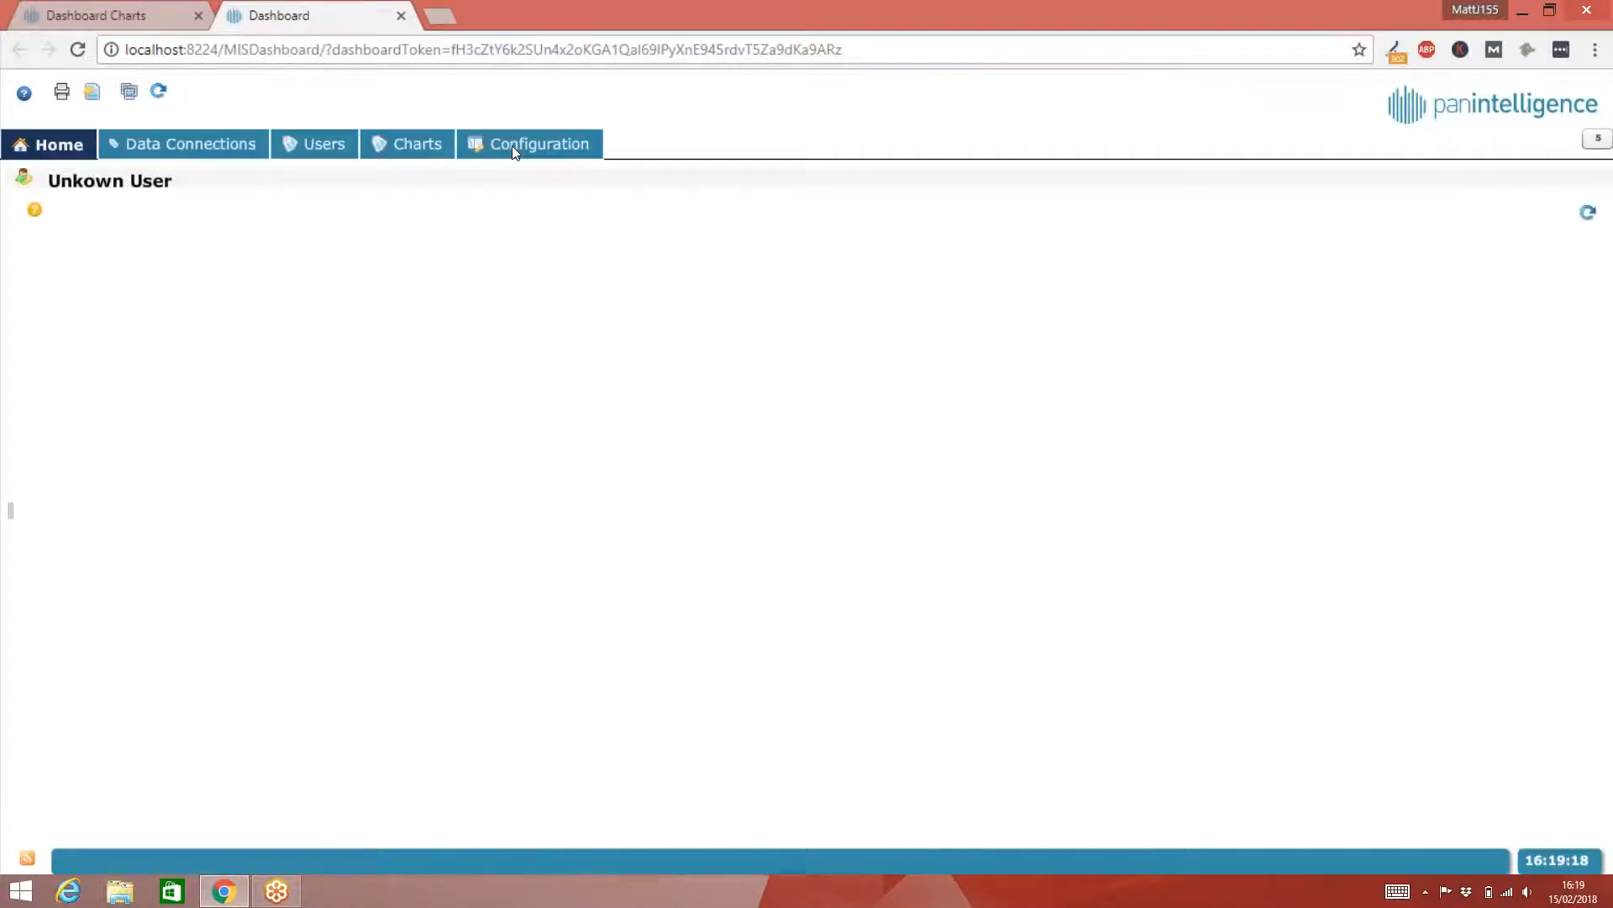
- Start a blank new data connection from the Data Connections group in Configuration
{"action": "left_click", "coordinate": [529, 144]}
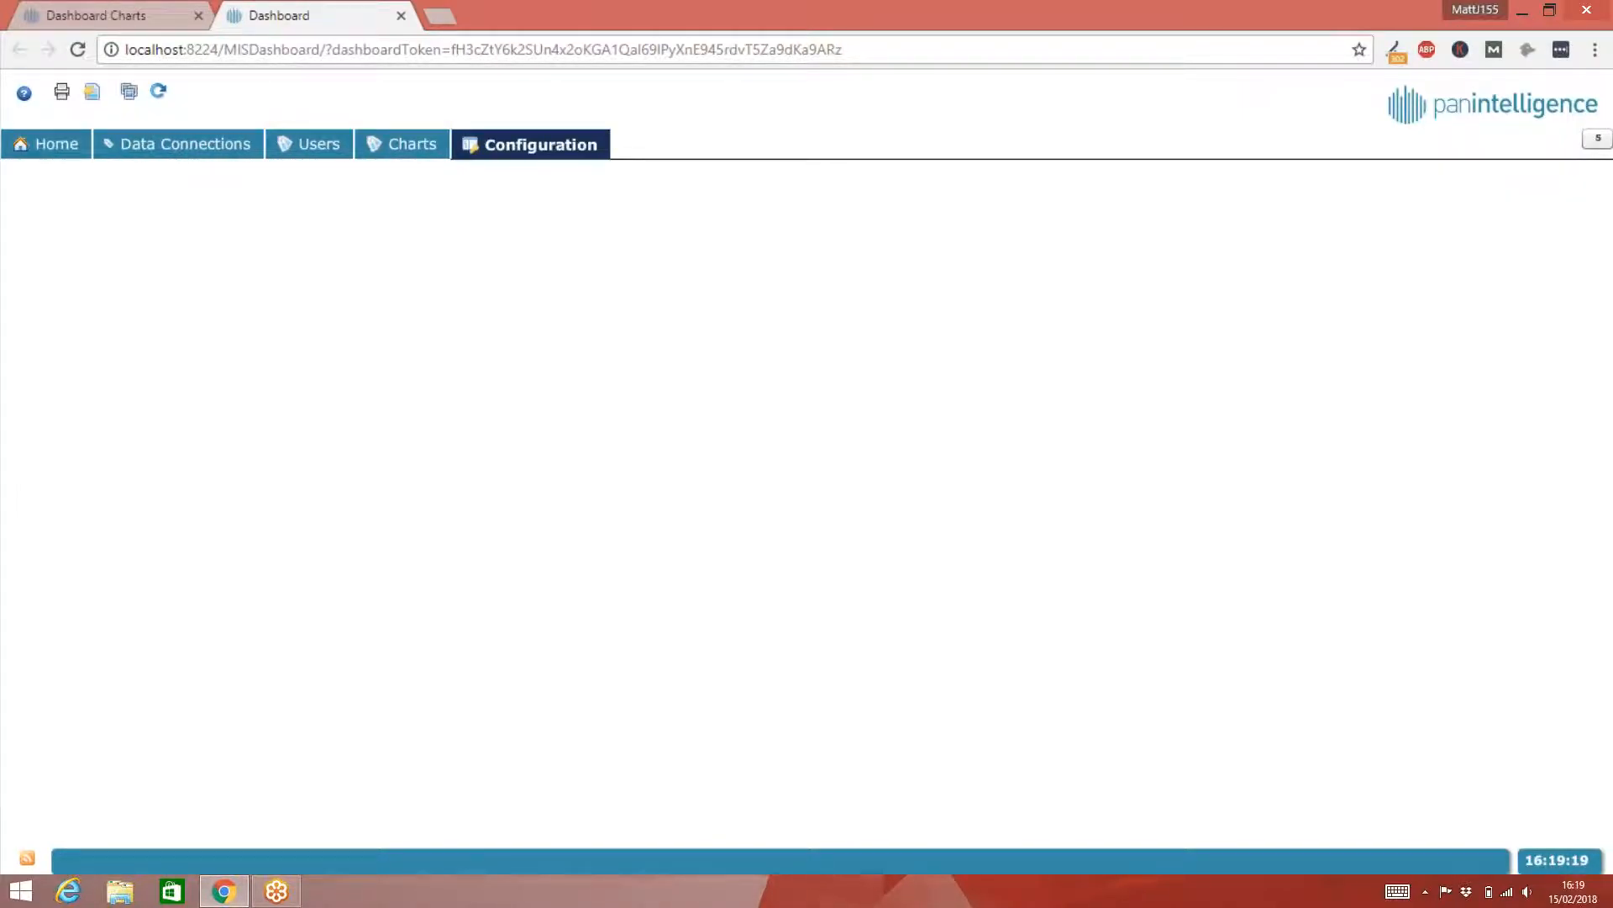
{"action": "left_click", "coordinate": [529, 144]}
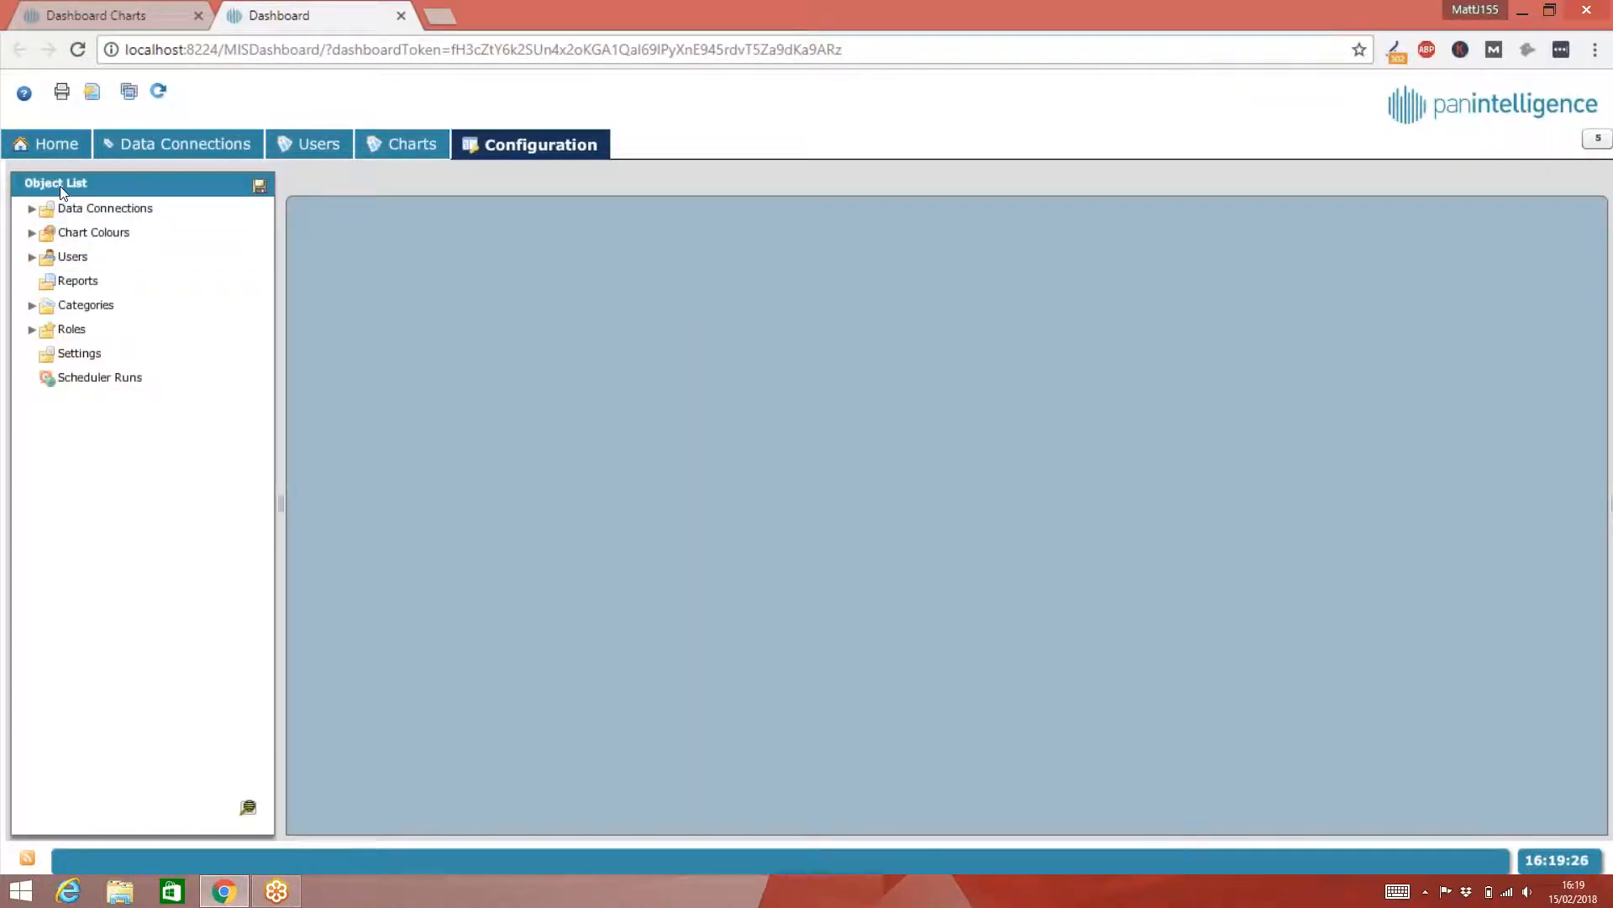
{"action": "left_click", "coordinate": [105, 209]}
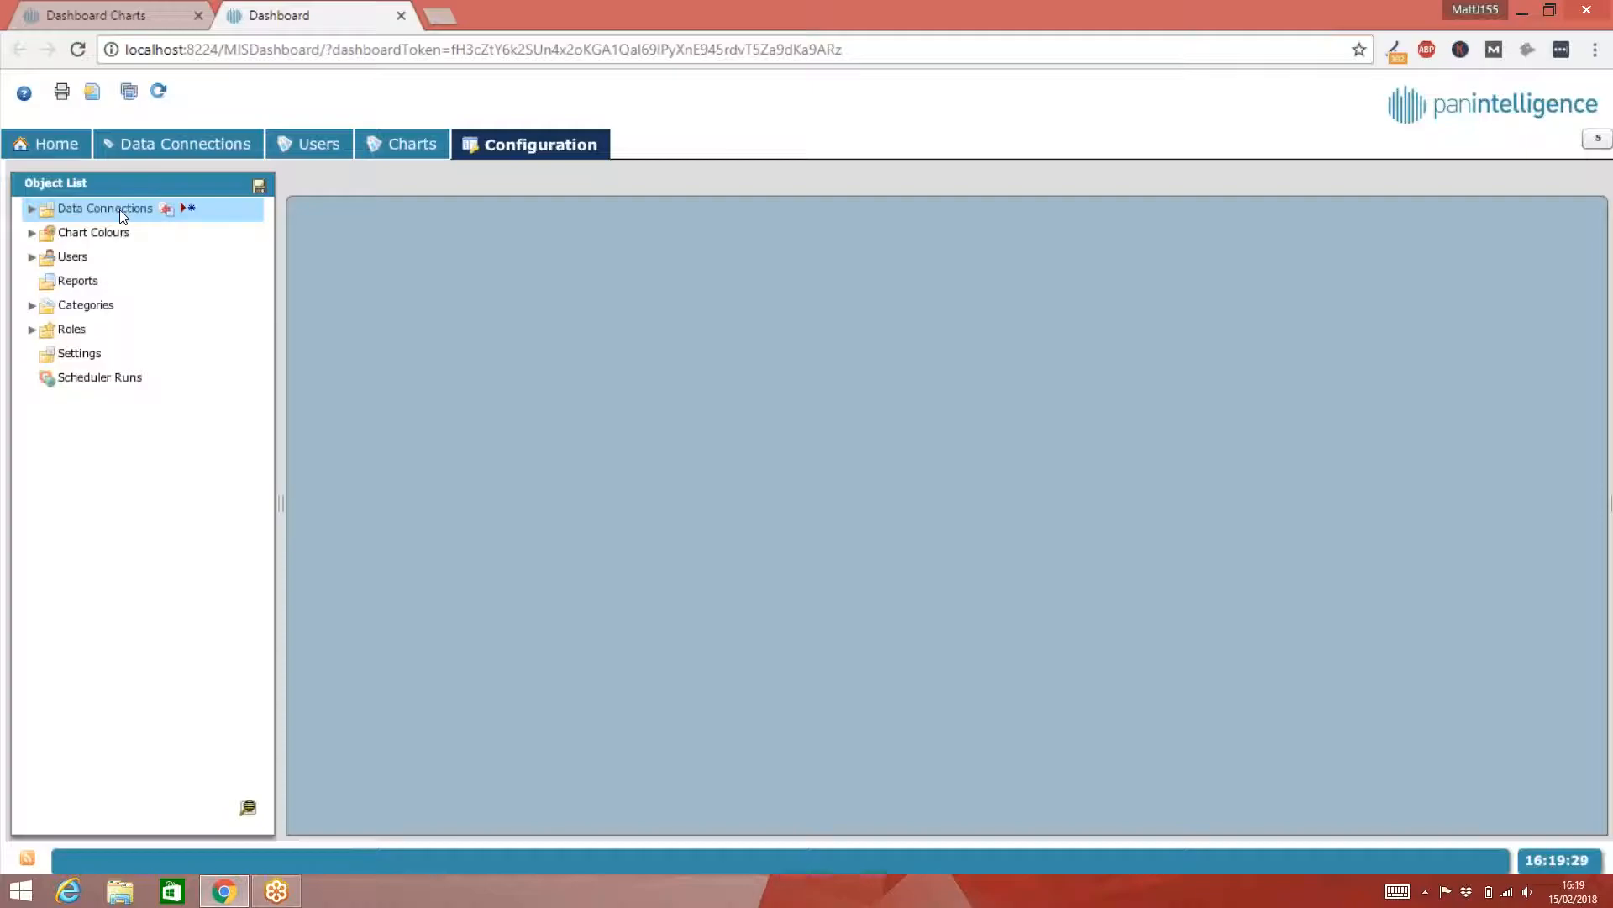
{"action": "mouse_move", "coordinate": [166, 213]}
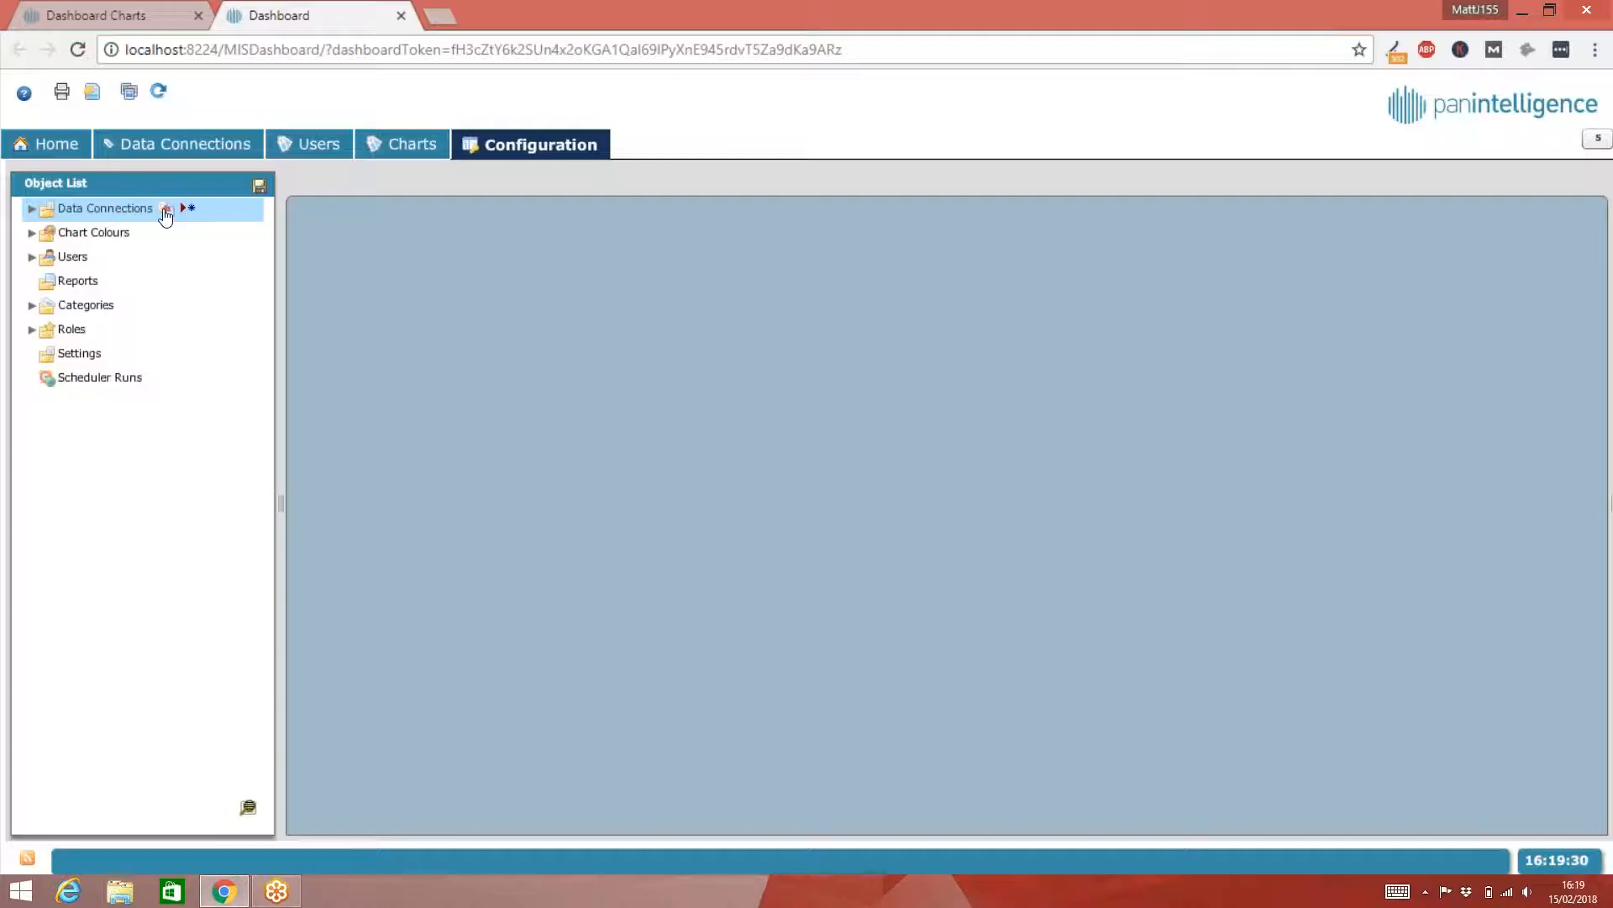
{"action": "mouse_move", "coordinate": [188, 214]}
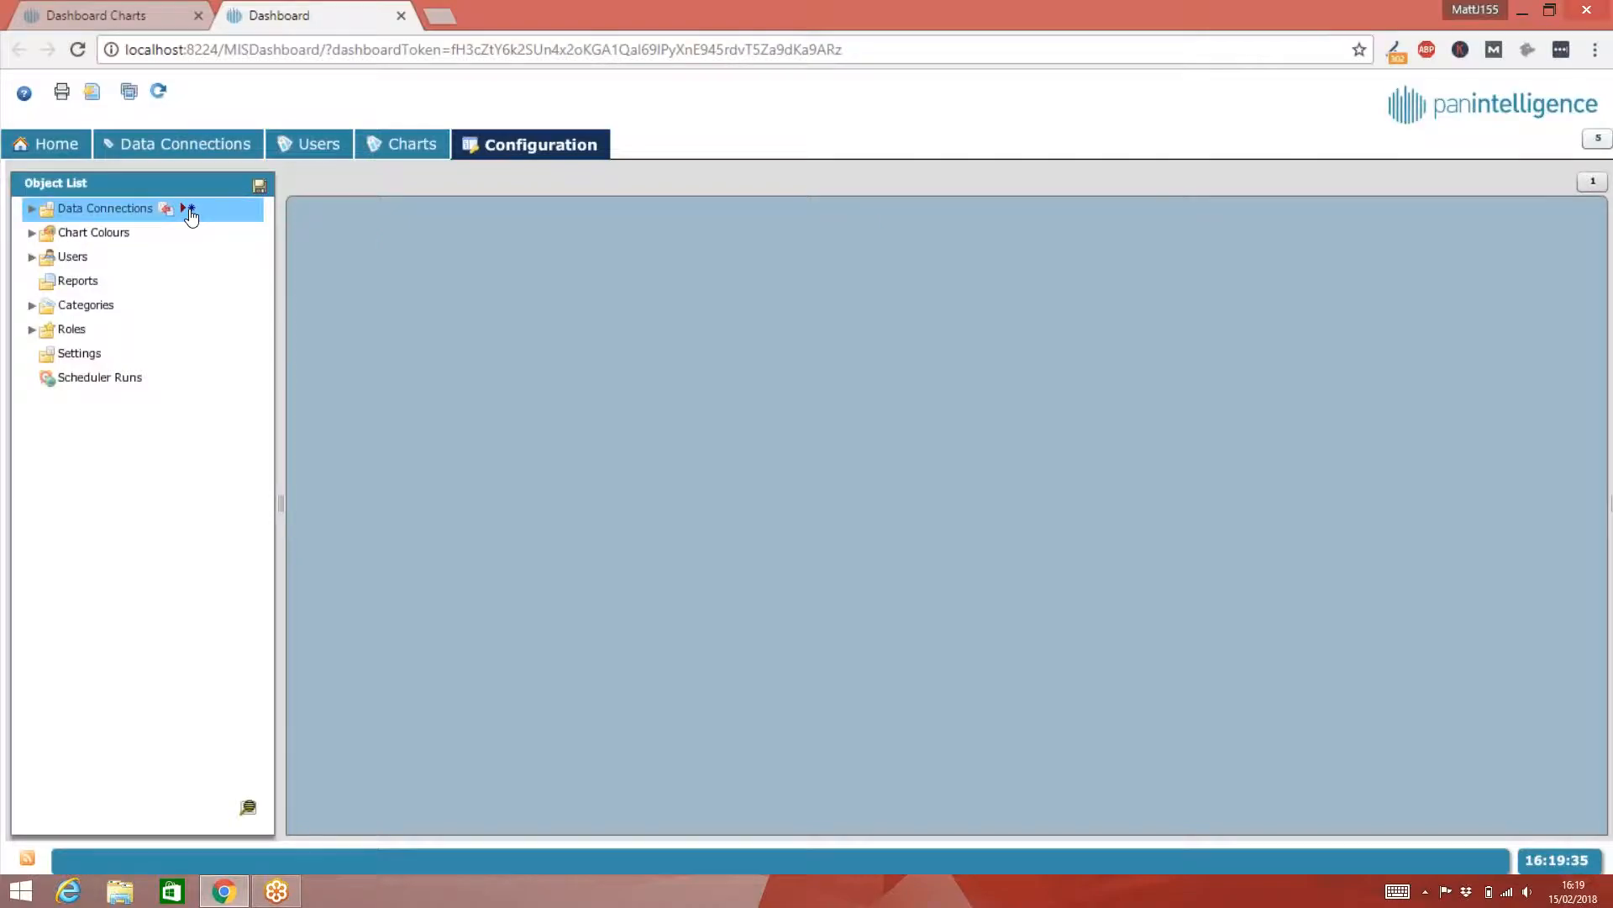
{"action": "left_click", "coordinate": [186, 209]}
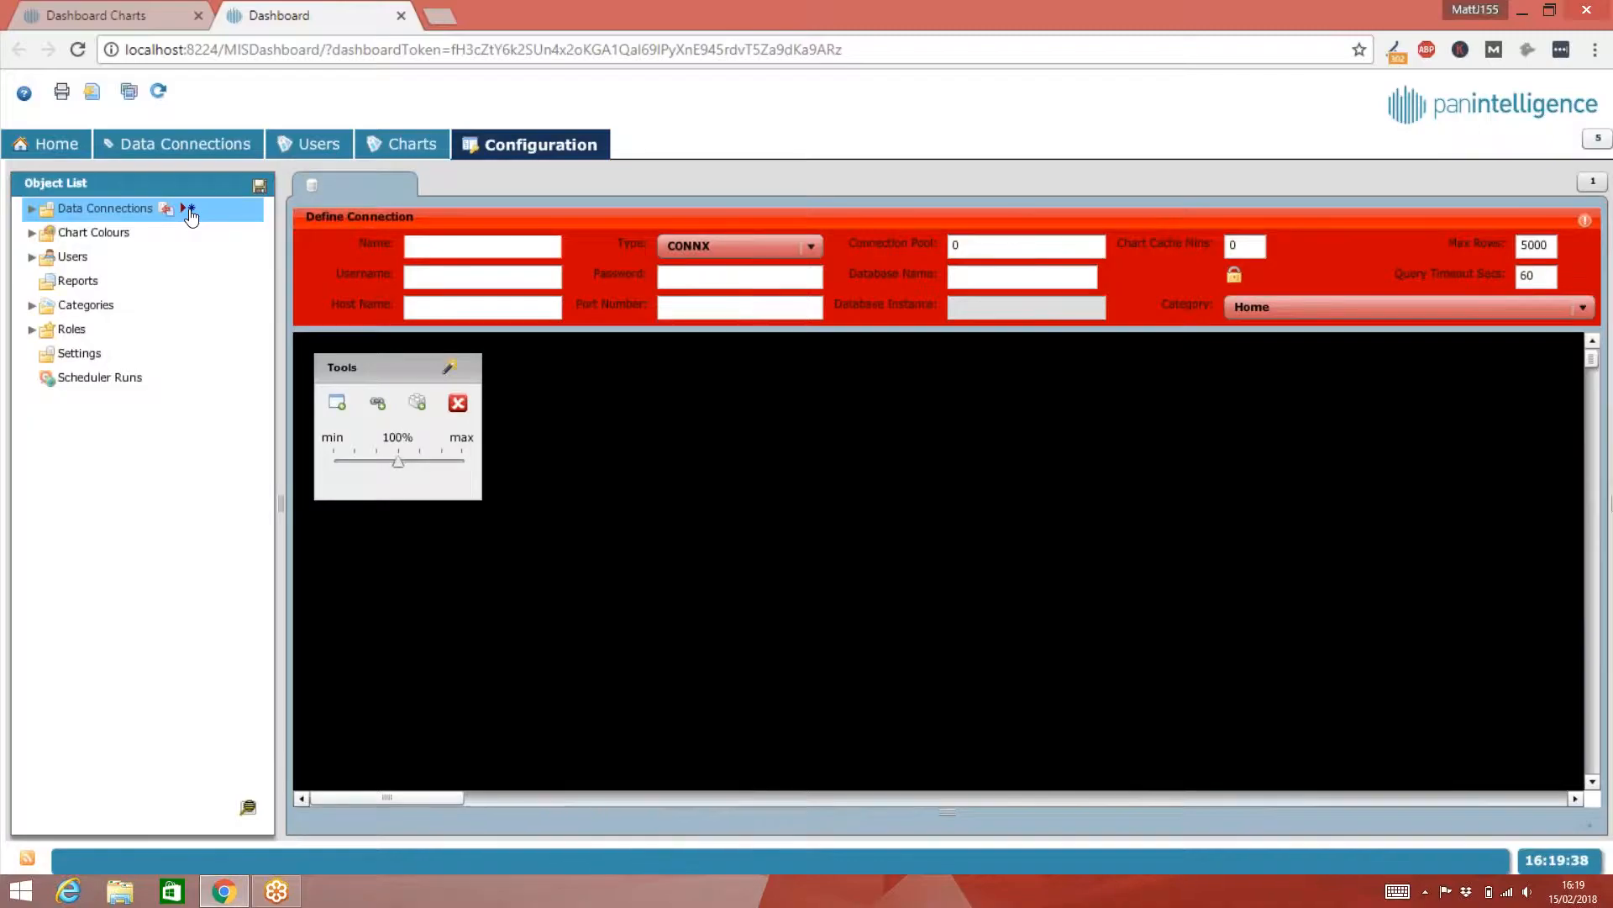
- Name the connection 'test' and choose SQL Server as its type, giving port 1433
{"action": "left_click", "coordinate": [482, 246]}
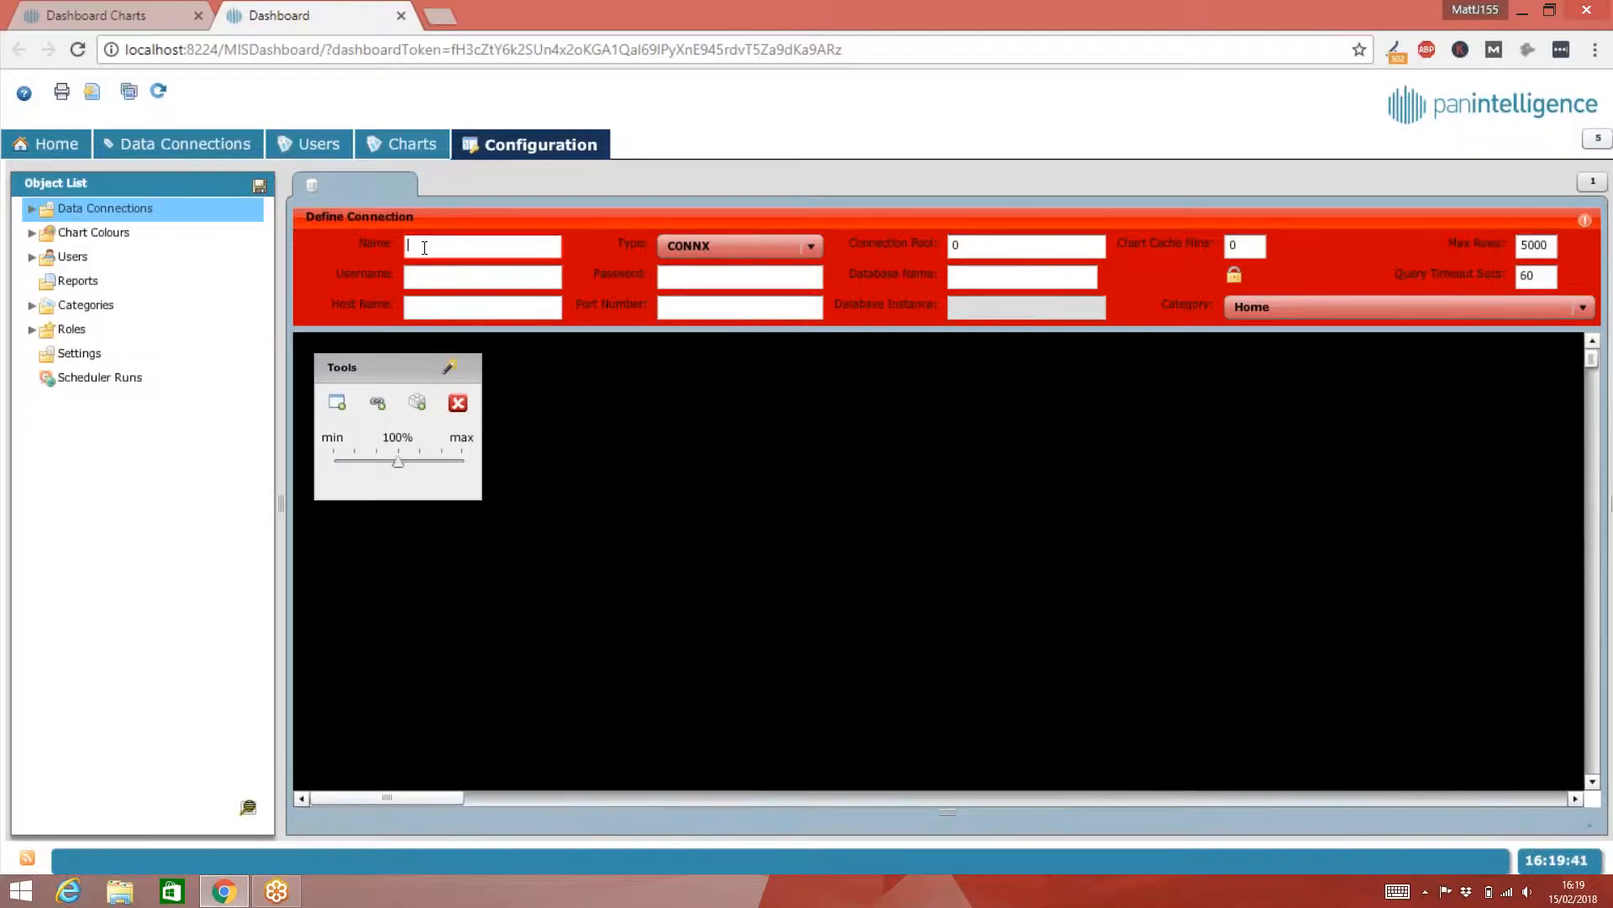
{"action": "type", "text": "test"}
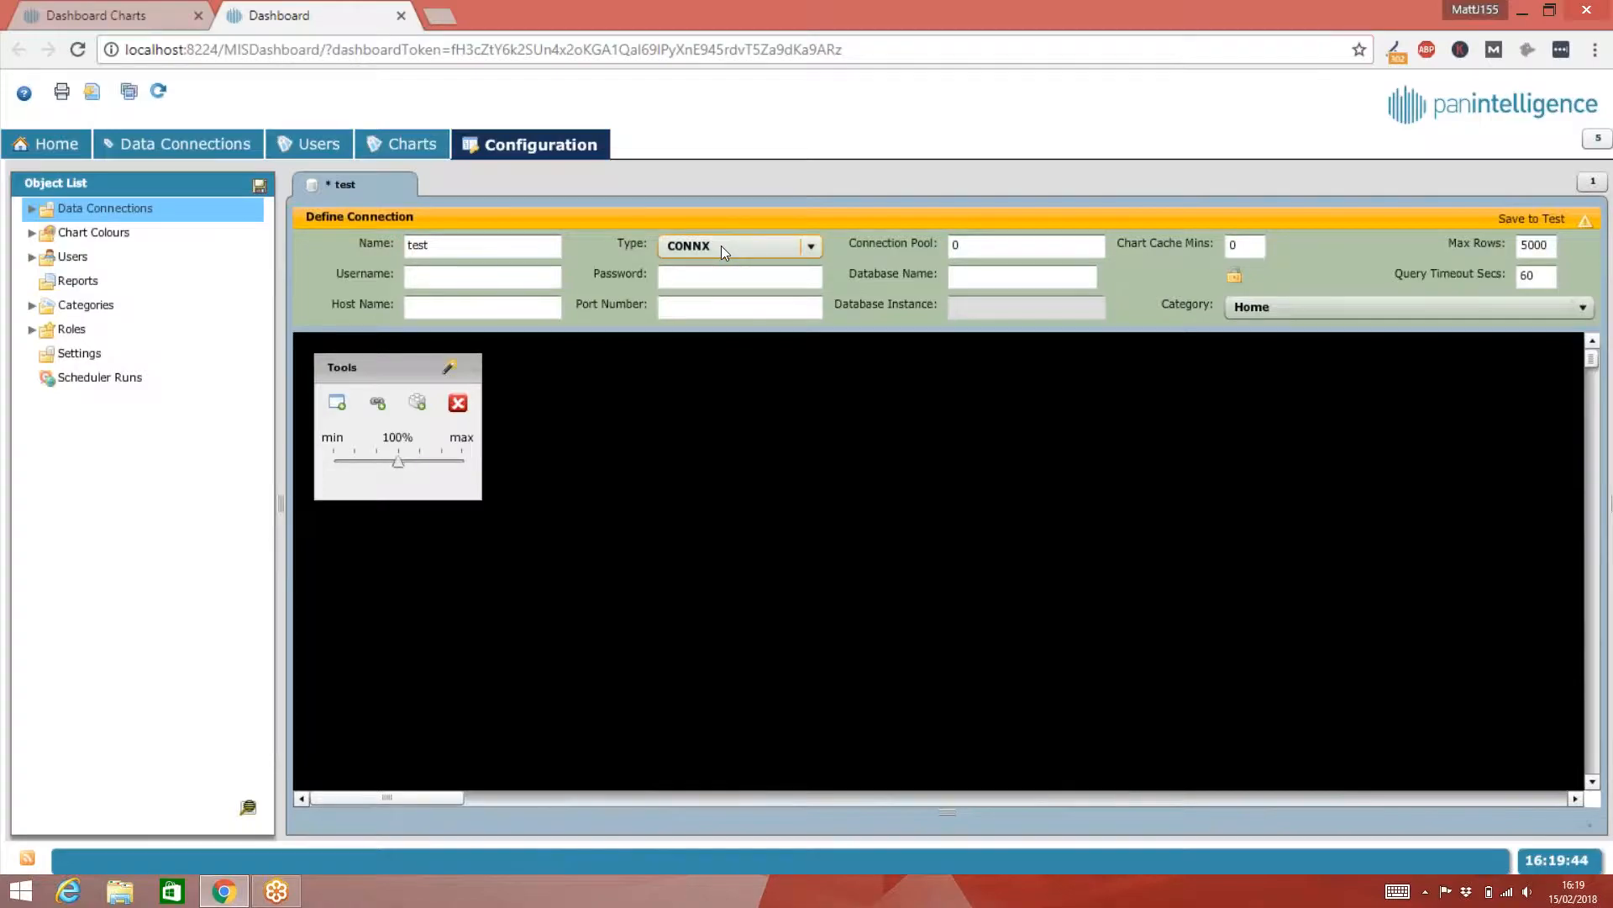
{"action": "left_click", "coordinate": [810, 245]}
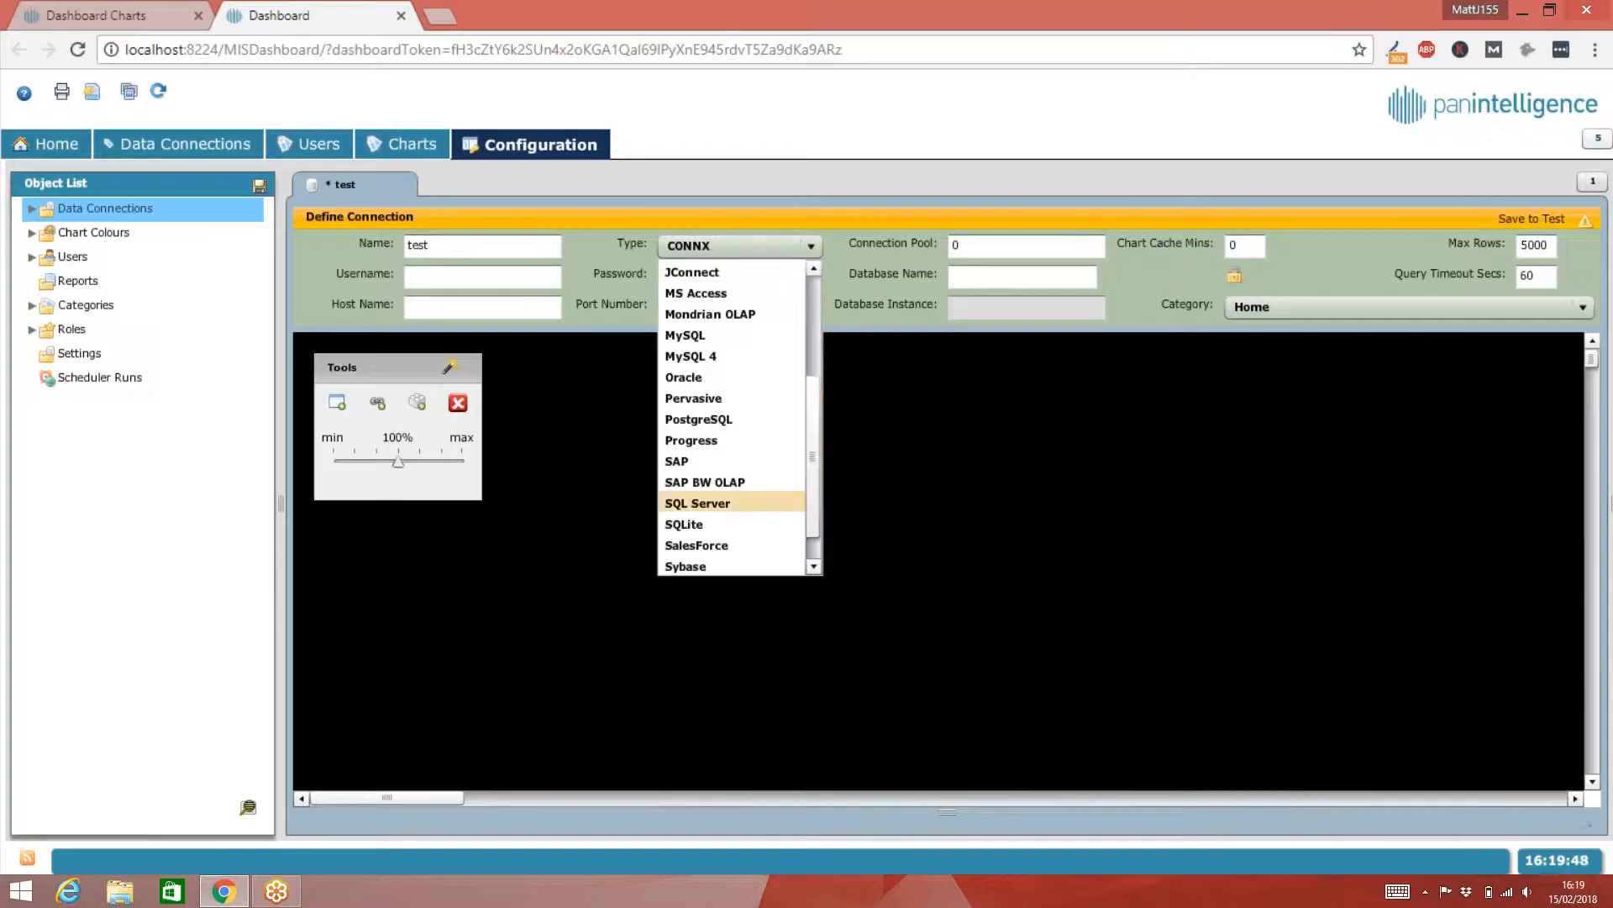
{"action": "left_click", "coordinate": [698, 502]}
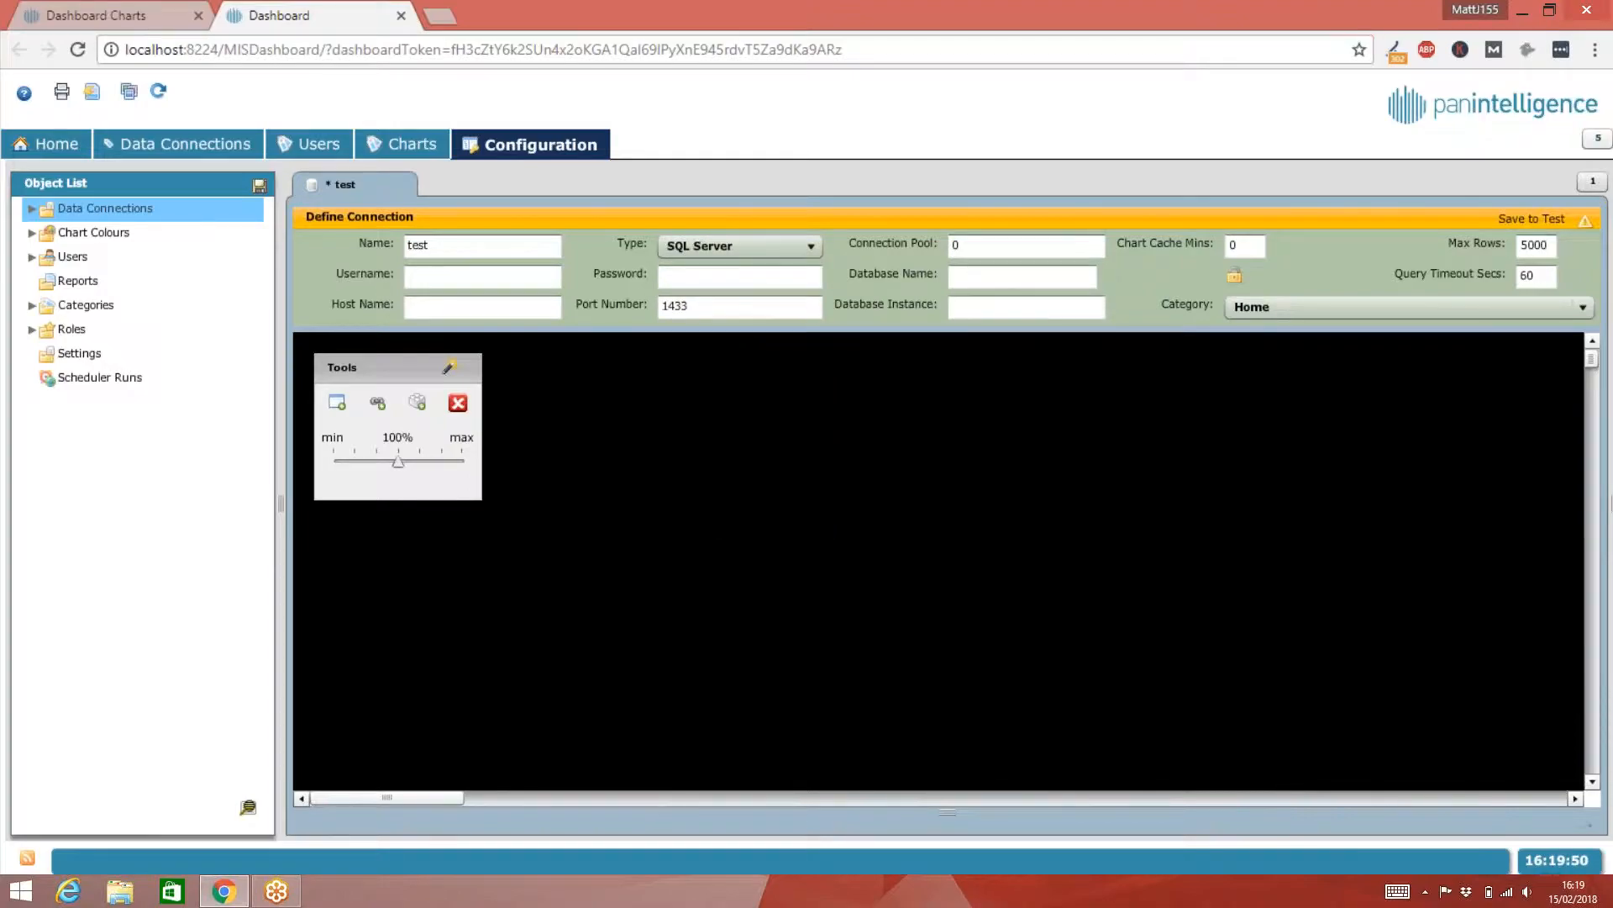
{"action": "left_click", "coordinate": [480, 276]}
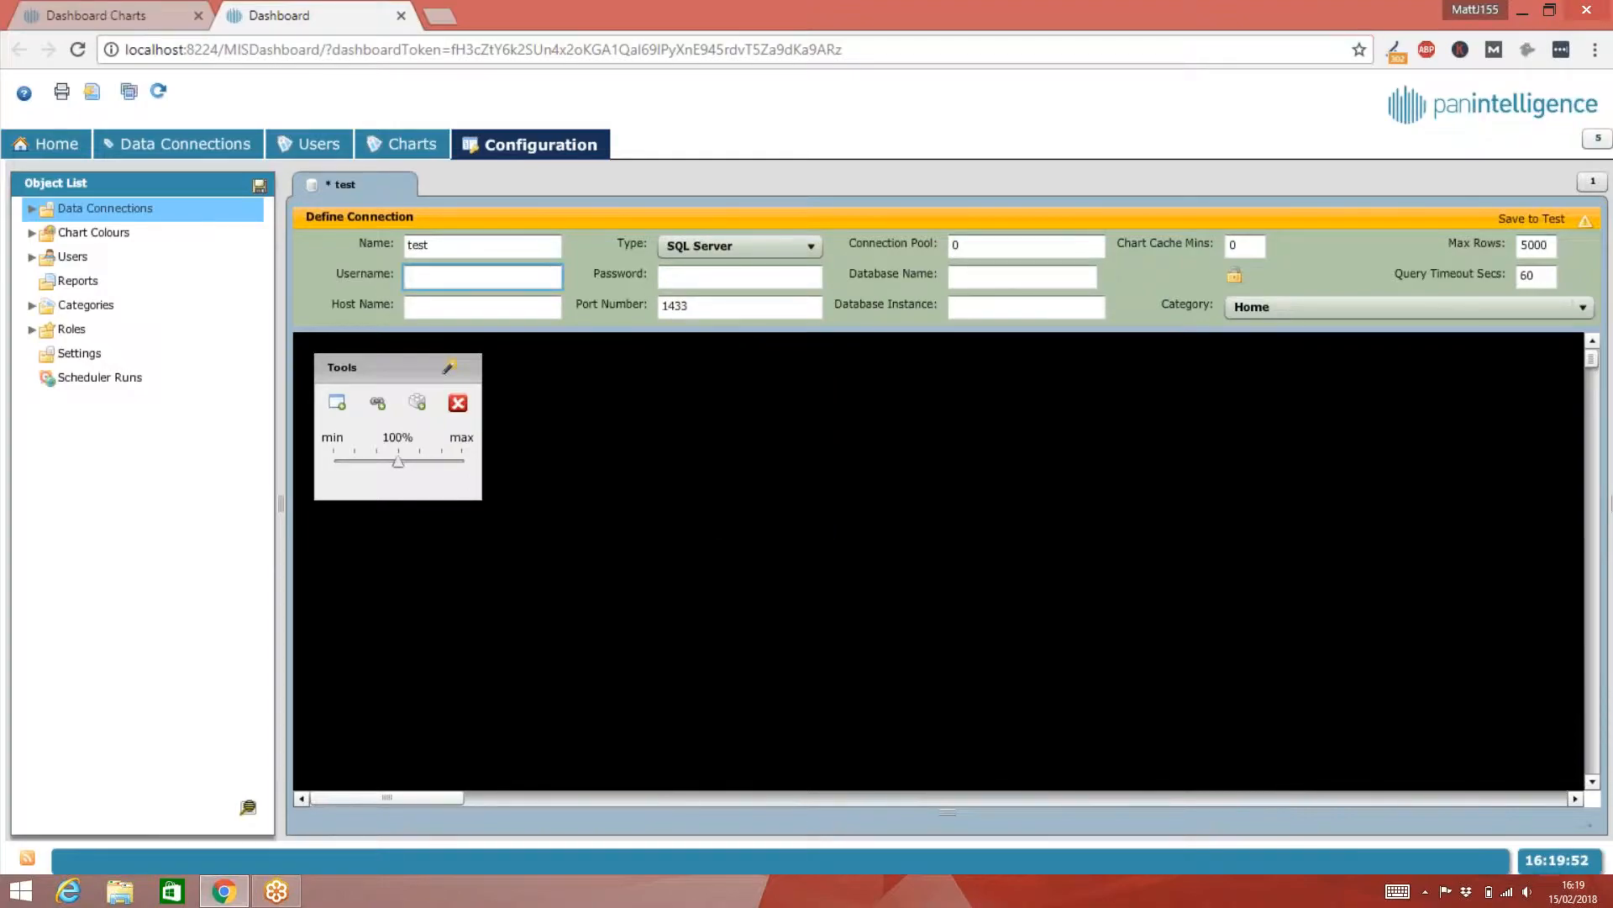
- Enter username 'dashboard', a password, and database name 'DemoEnvironment'
{"action": "type", "text": "das"}
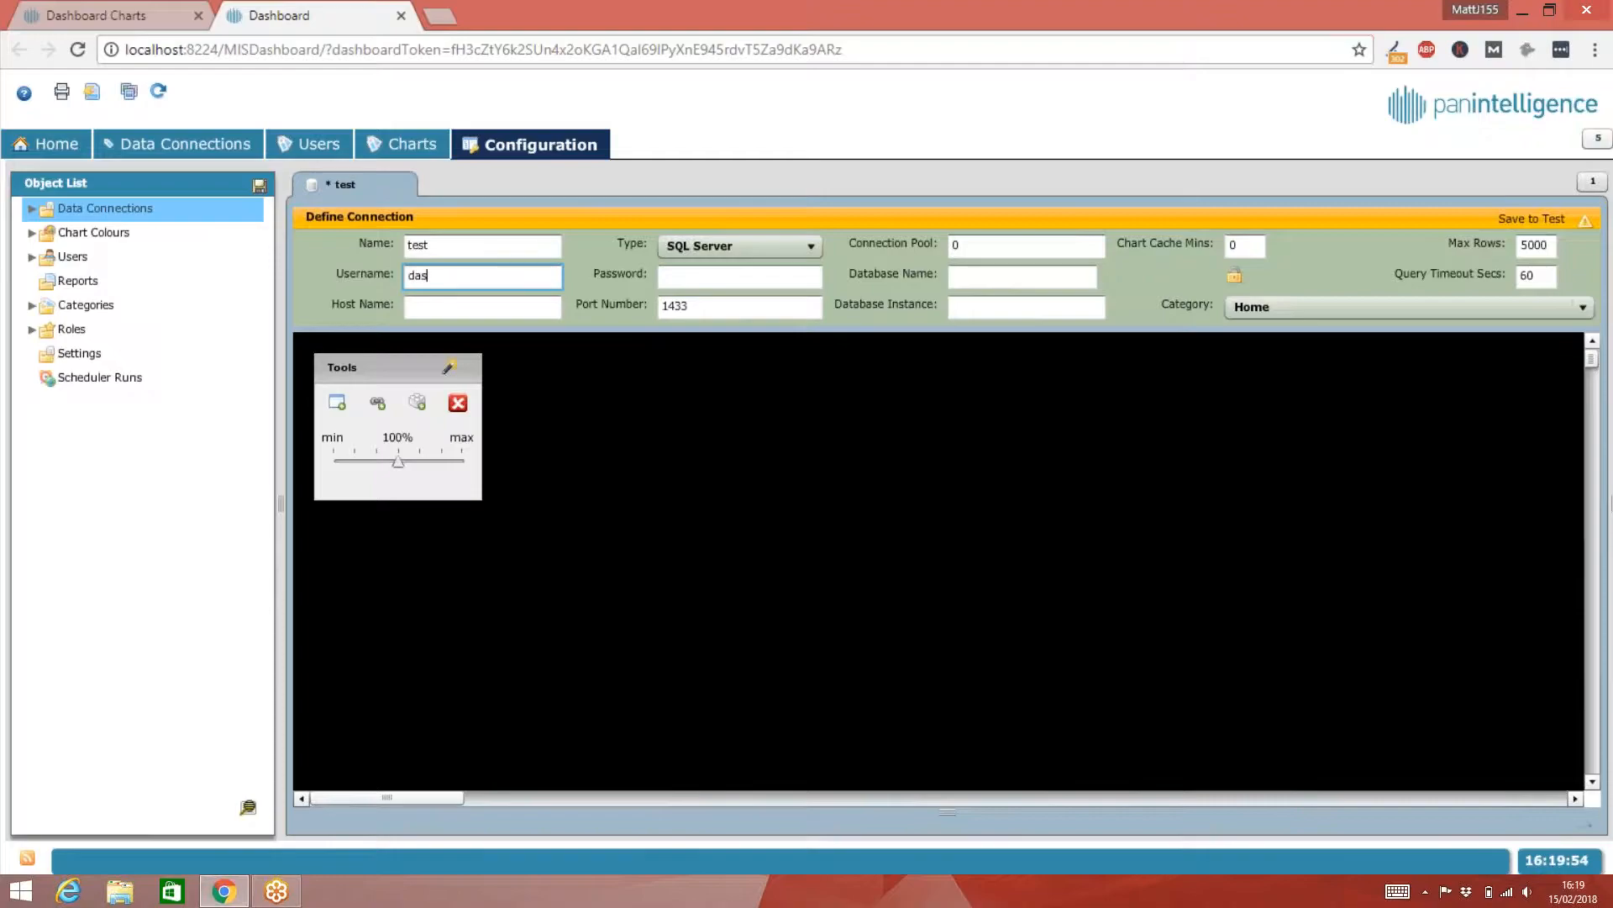
{"action": "type", "text": "hboard"}
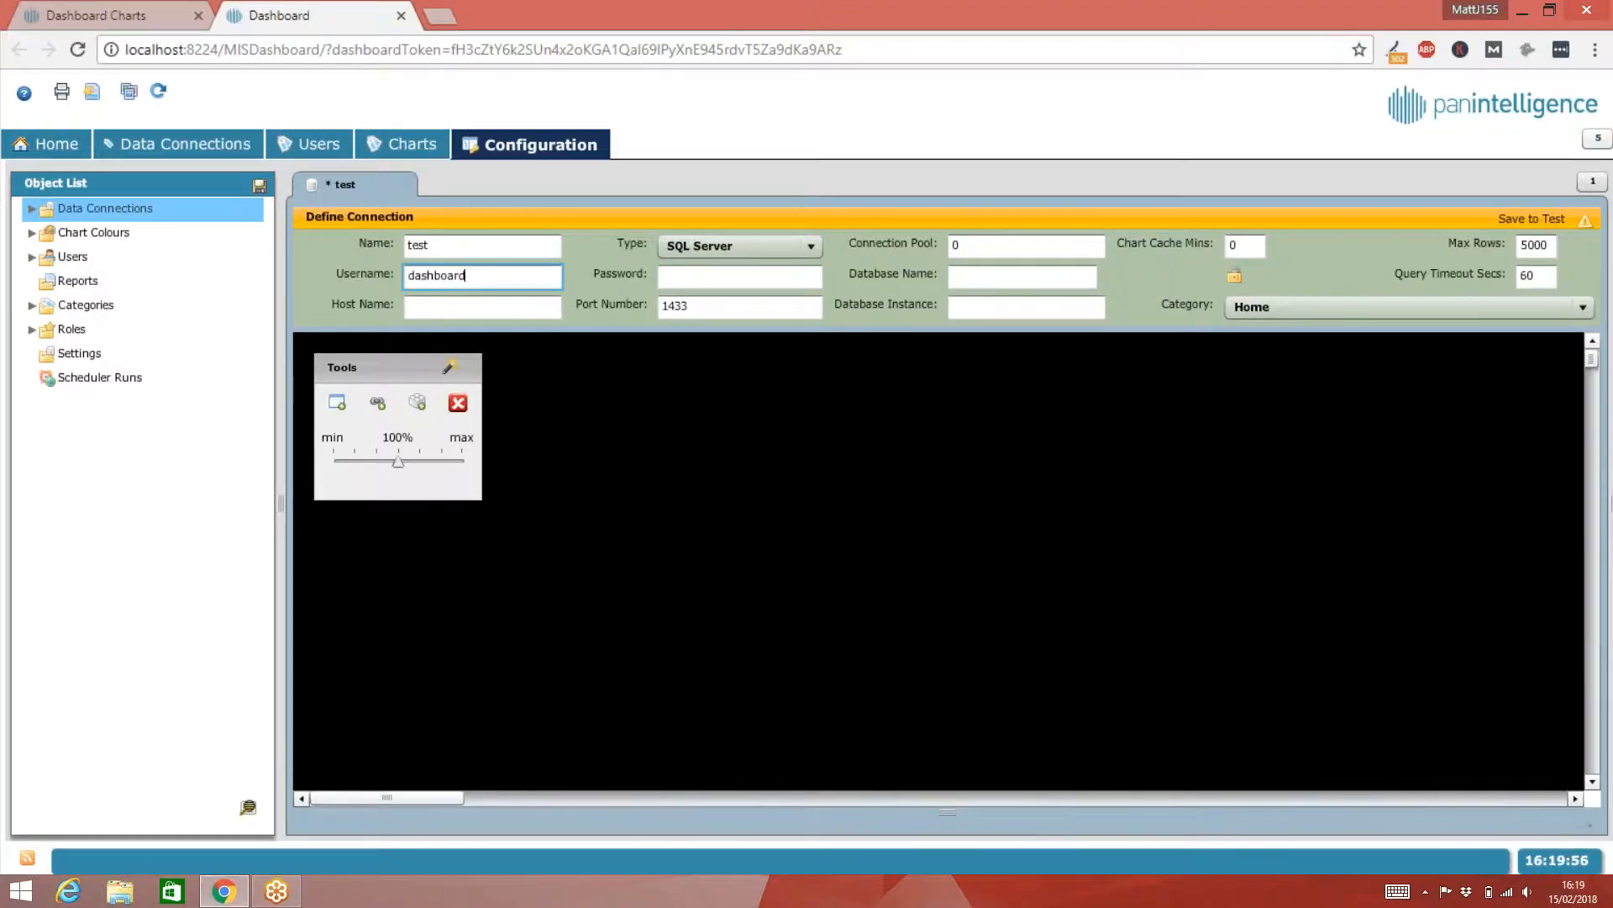
{"action": "type", "text": "**"}
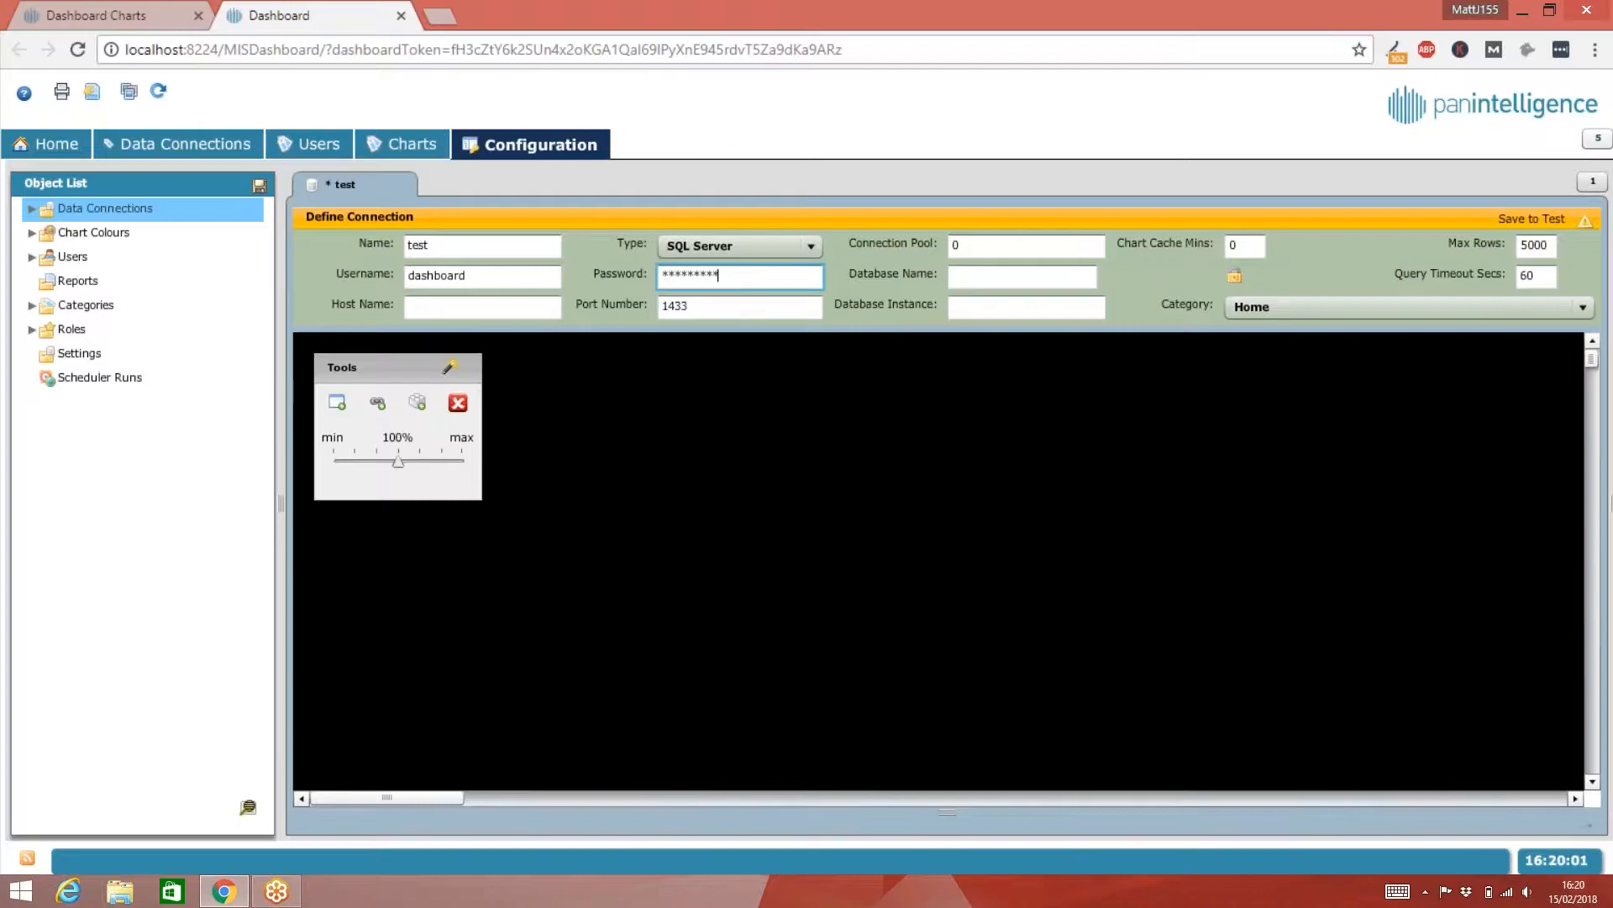
{"action": "left_click", "coordinate": [1022, 274]}
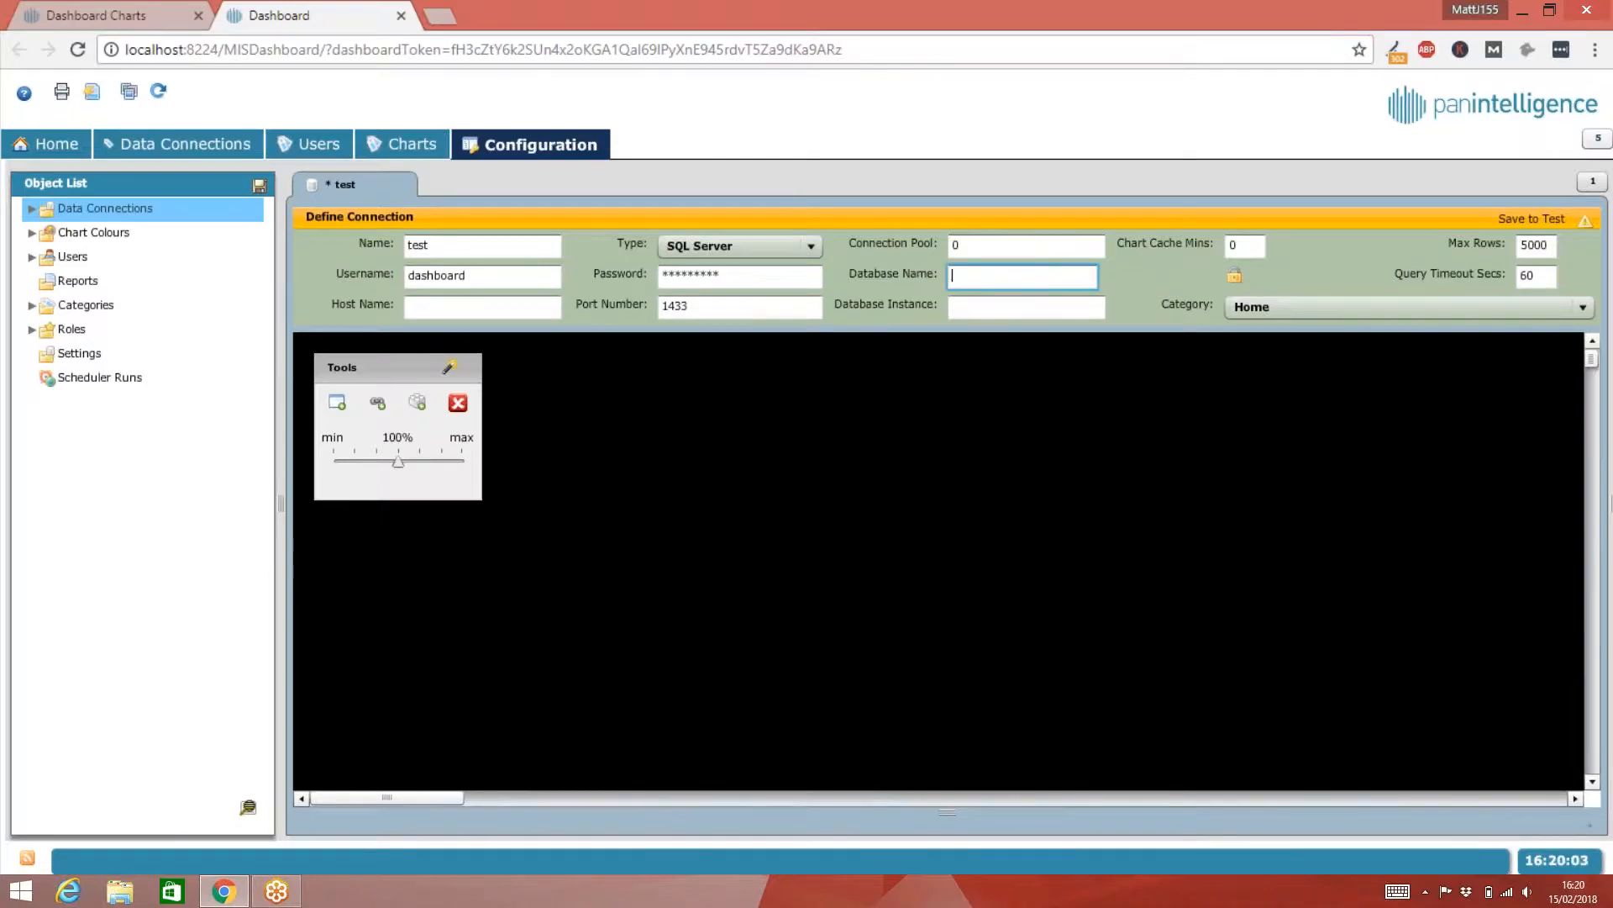
{"action": "type", "text": "Demo"}
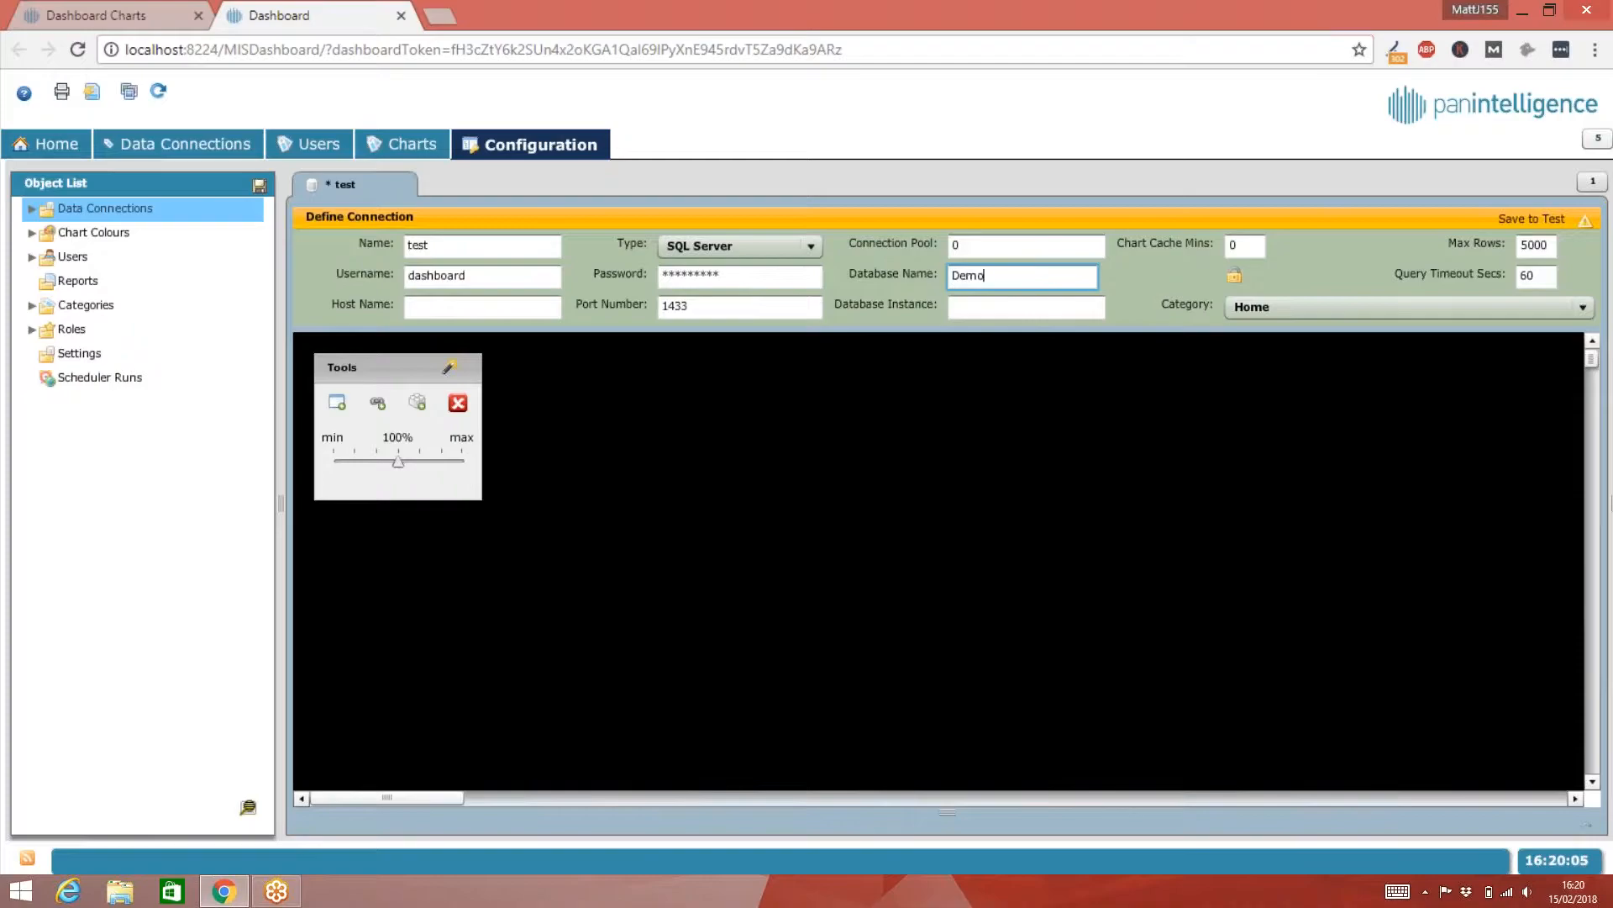
{"action": "type", "text": "En"}
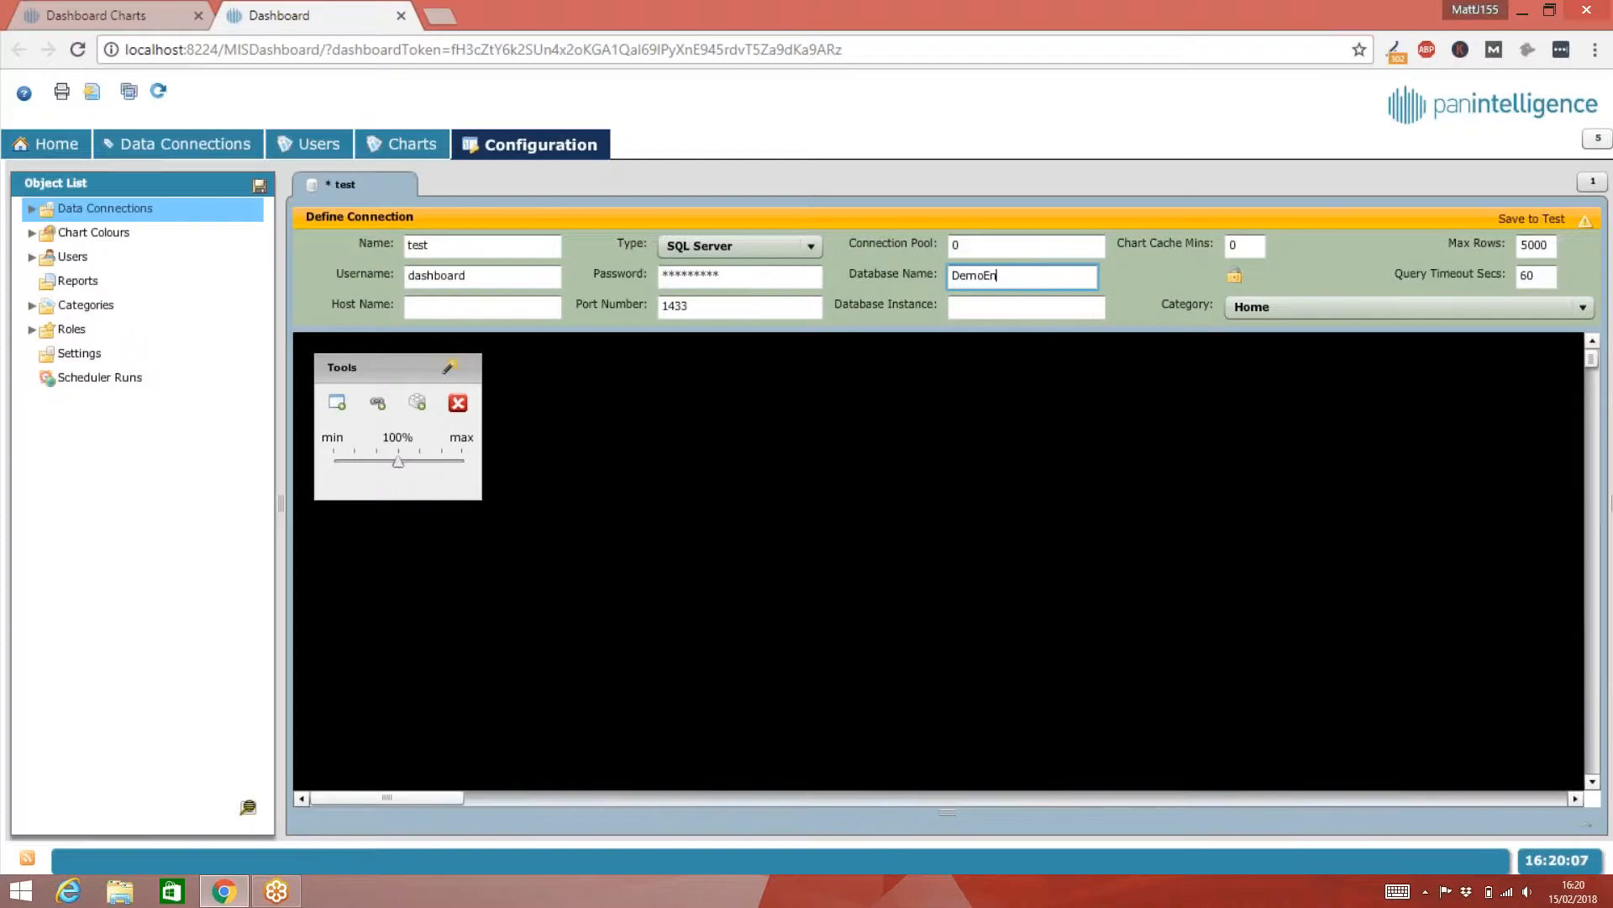
{"action": "type", "text": "vironment"}
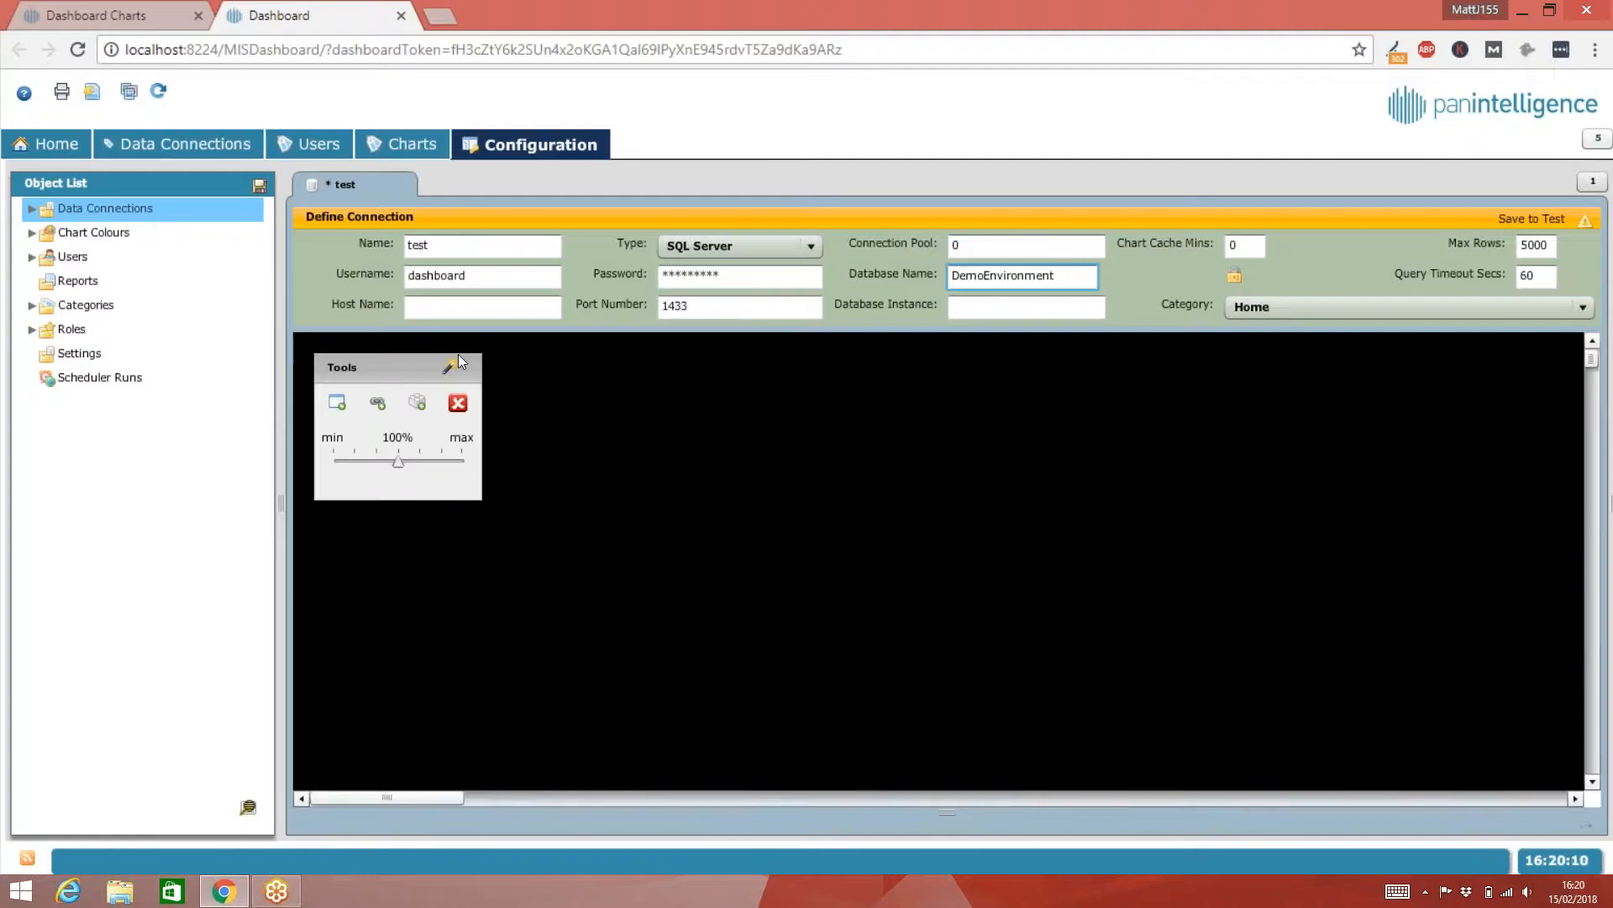
- Enter host name 'pan-sql', keep port 1433, and move to the Database Instance field
{"action": "left_click", "coordinate": [482, 304]}
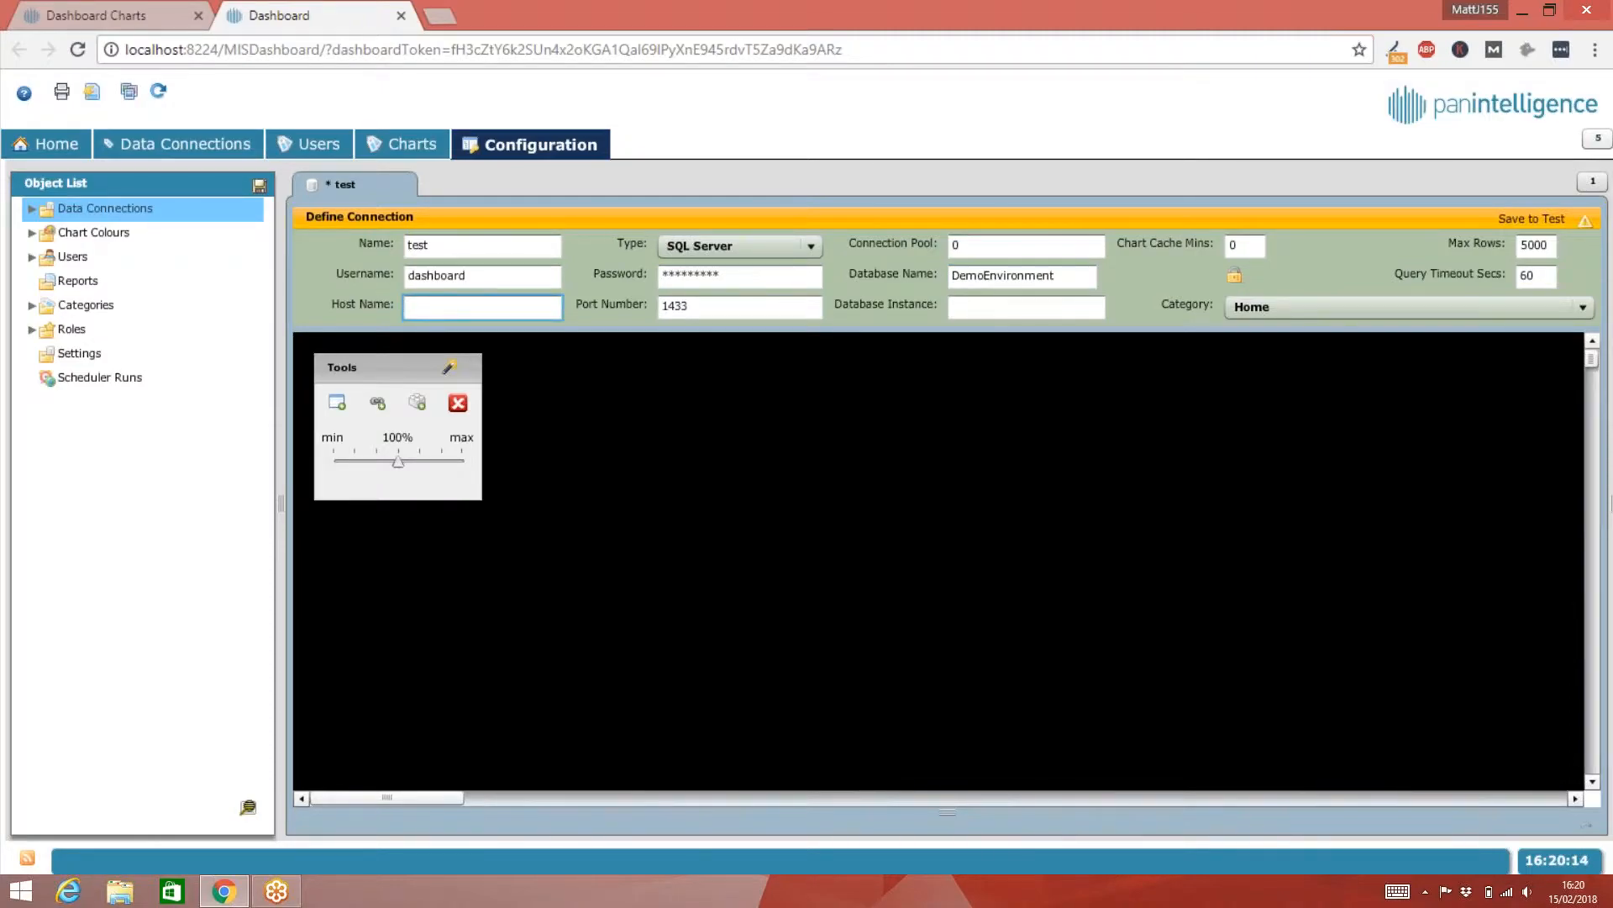
{"action": "type", "text": "pan-"}
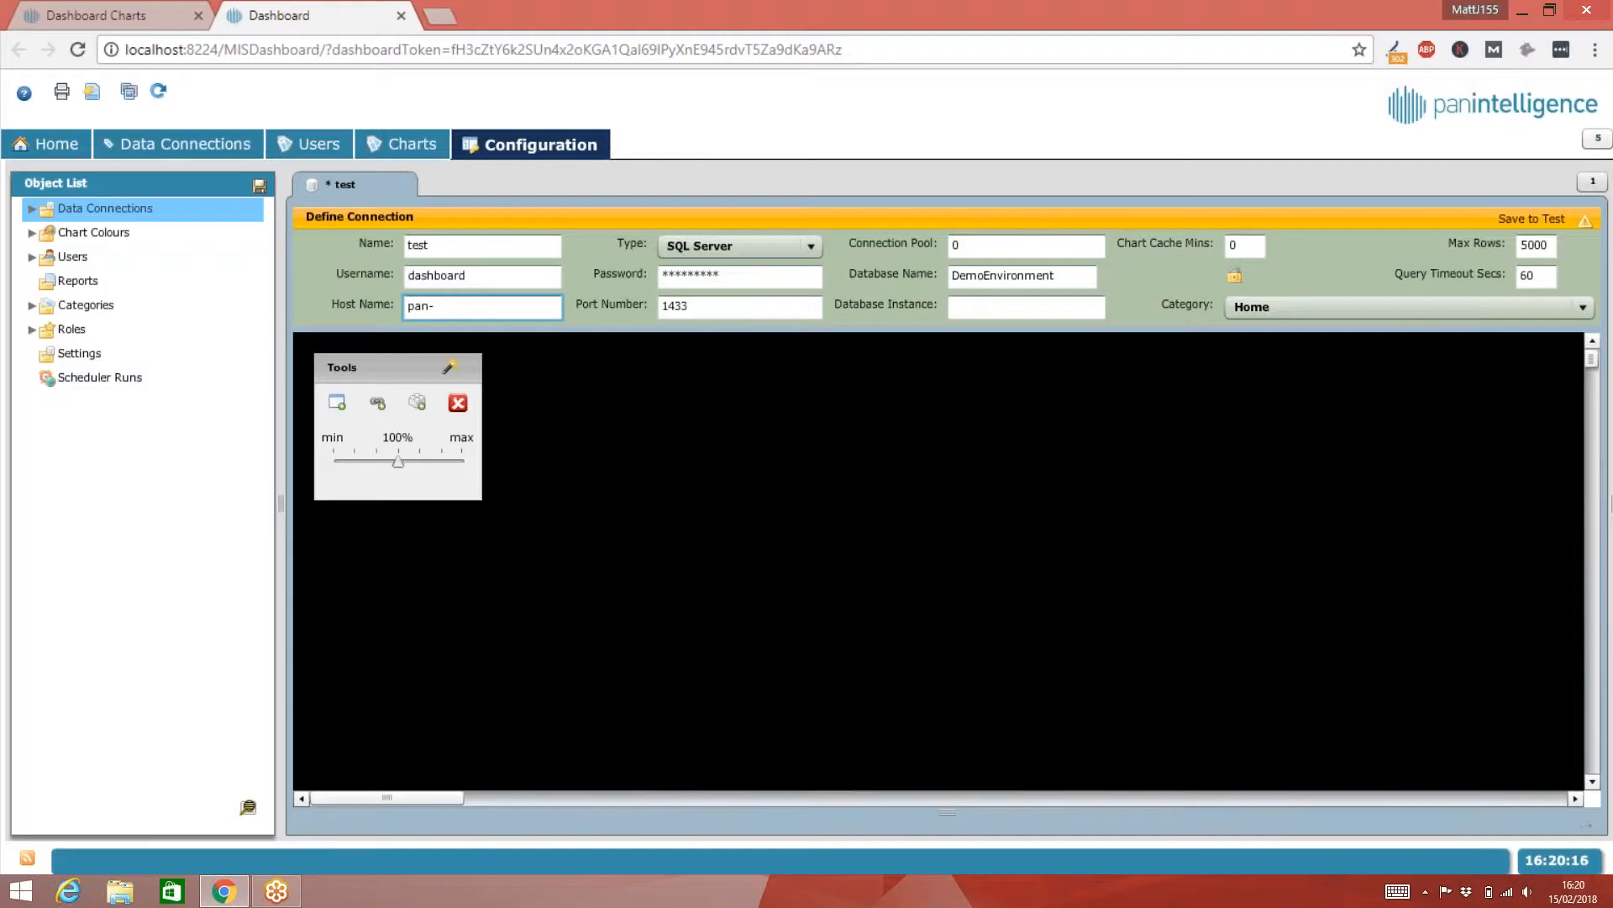
{"action": "type", "text": "sql"}
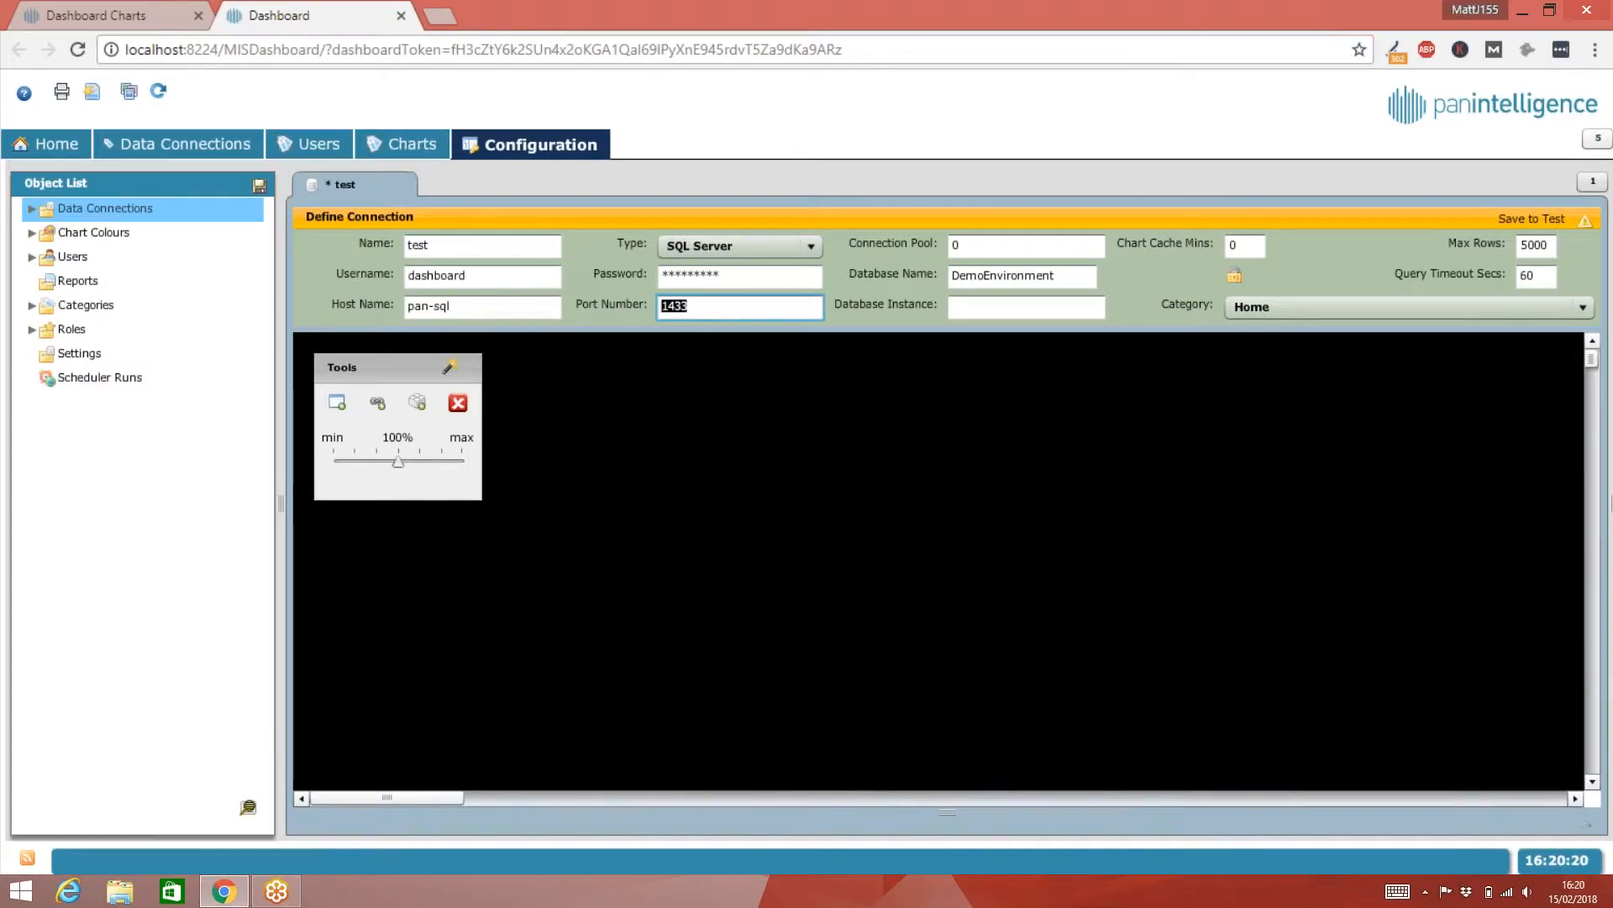
{"action": "left_click", "coordinate": [739, 306]}
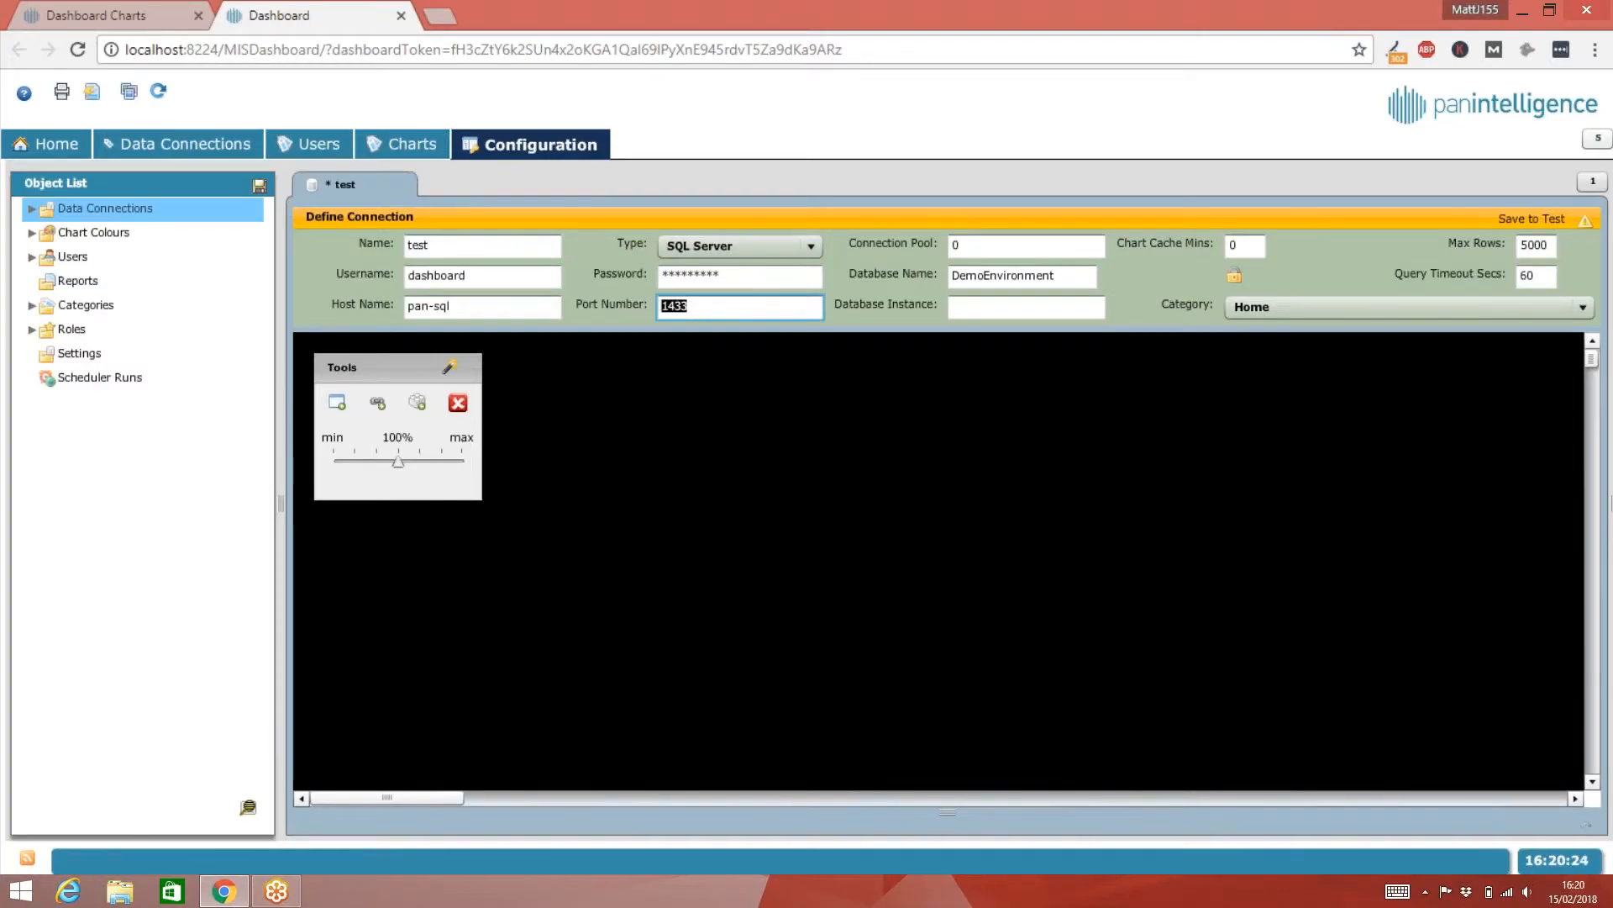
{"action": "left_click", "coordinate": [1025, 306]}
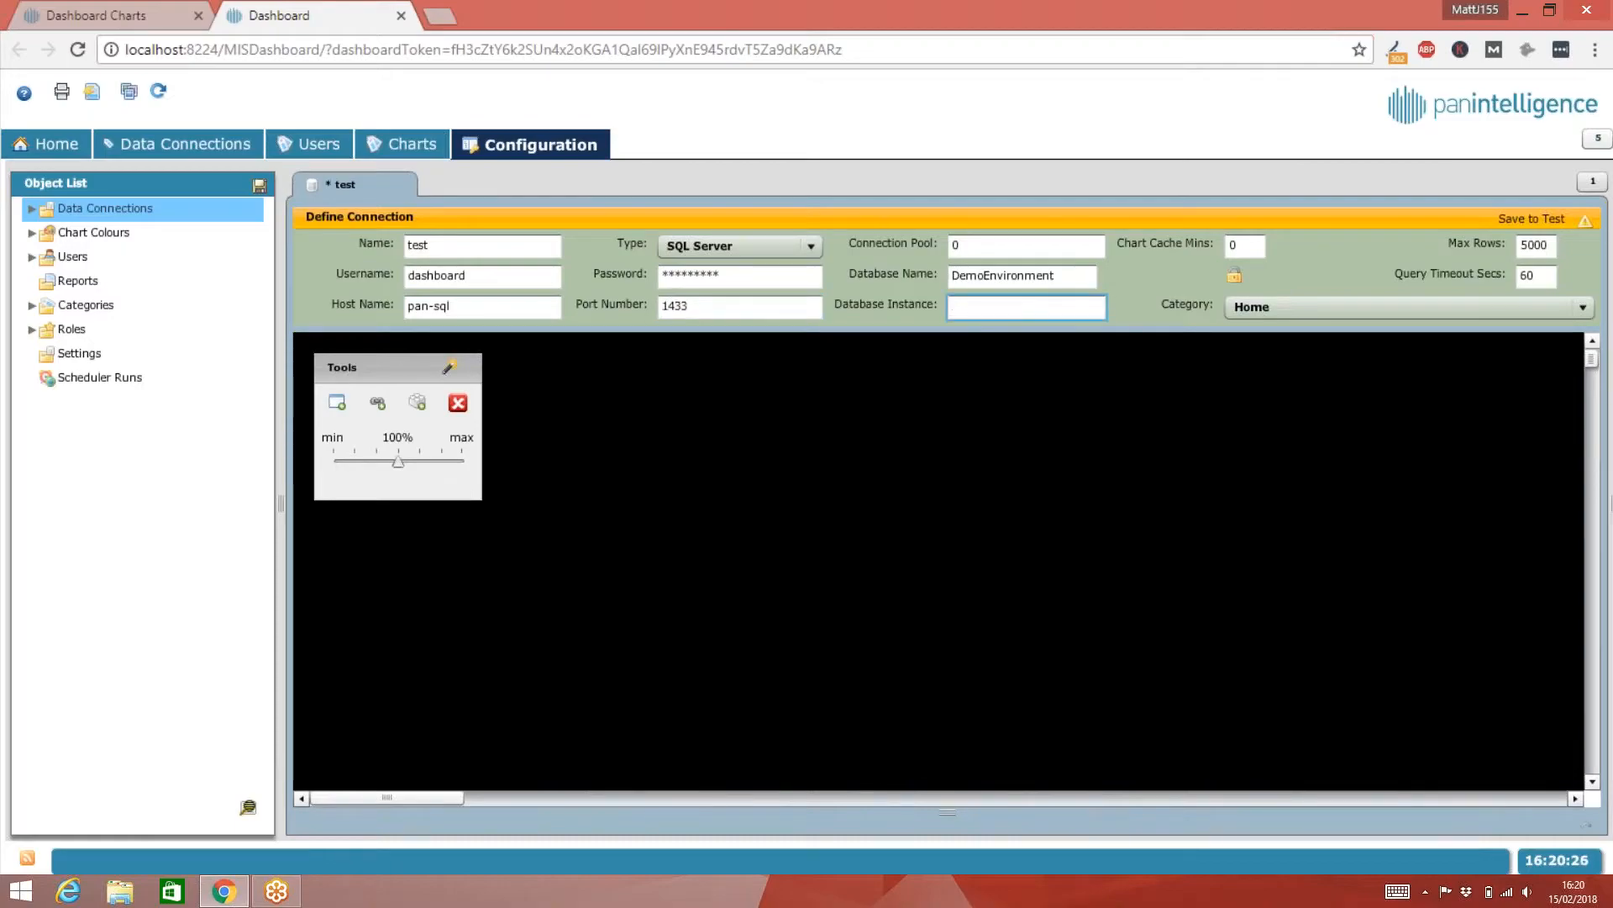
{"action": "left_click", "coordinate": [1025, 304]}
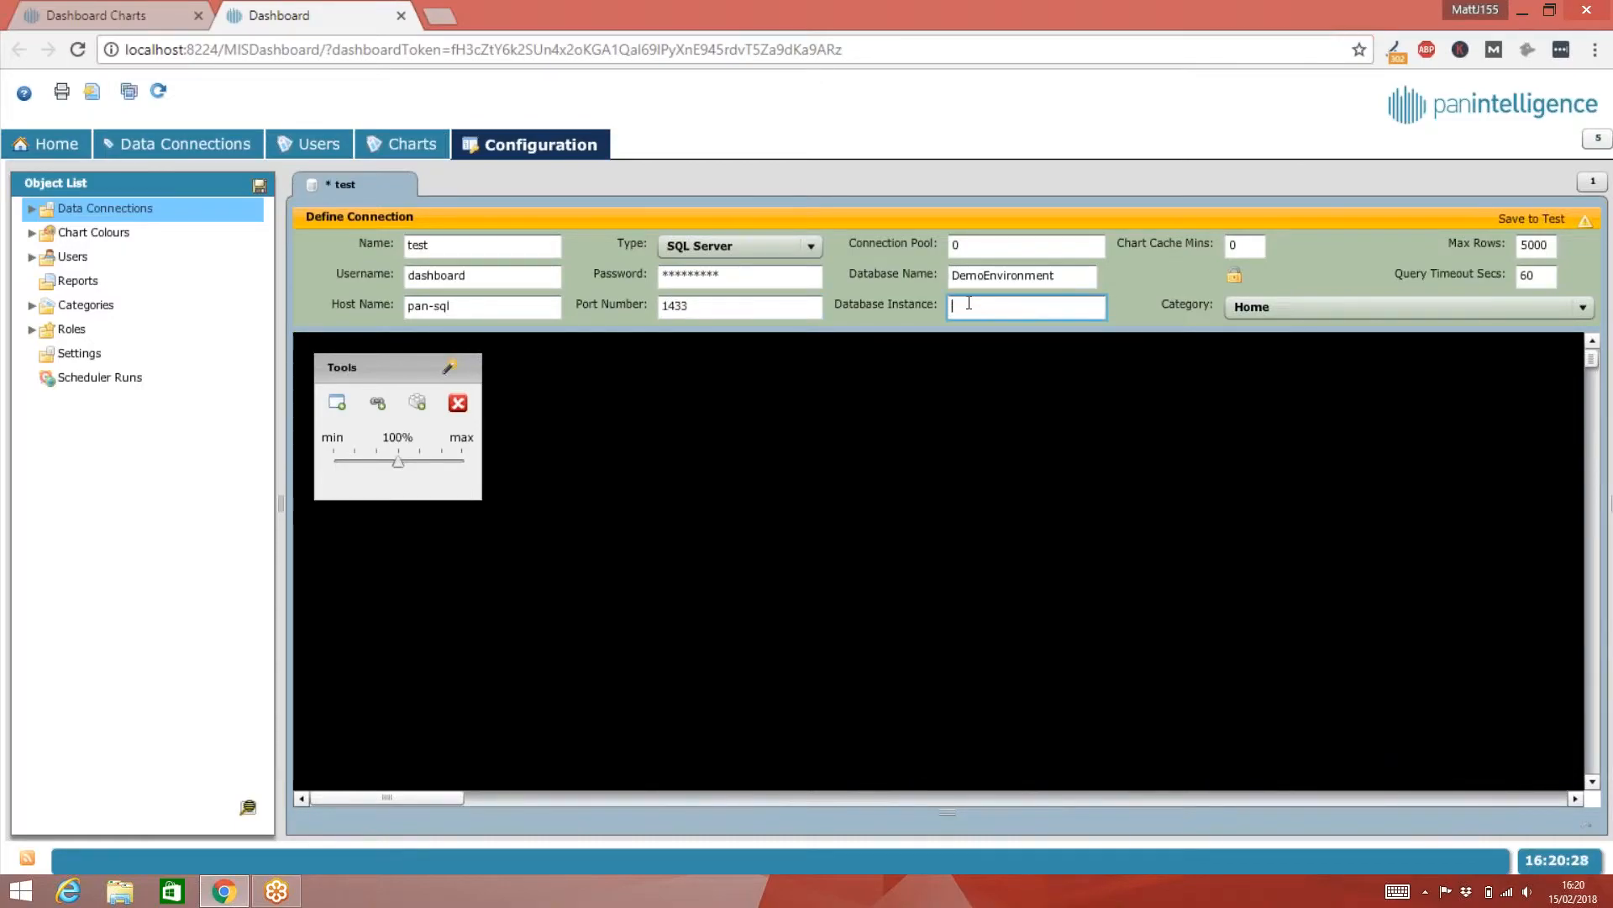
{"action": "mouse_move", "coordinate": [398, 324]}
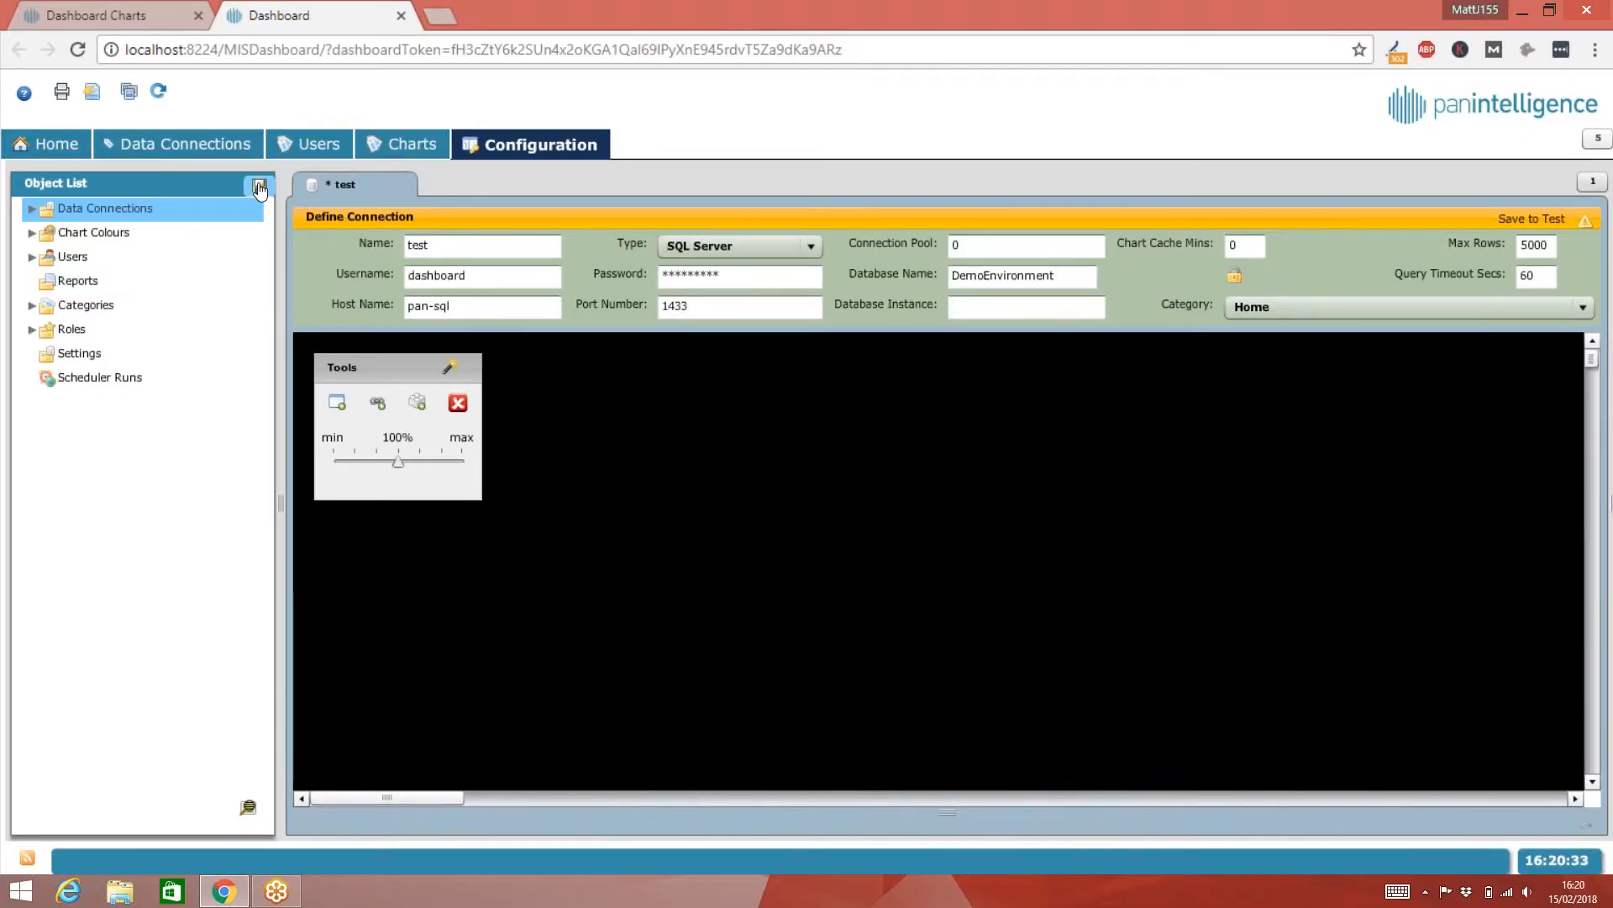
- Save the 'test' connection so it shows Connection Active with a green tick
{"action": "left_click", "coordinate": [259, 185]}
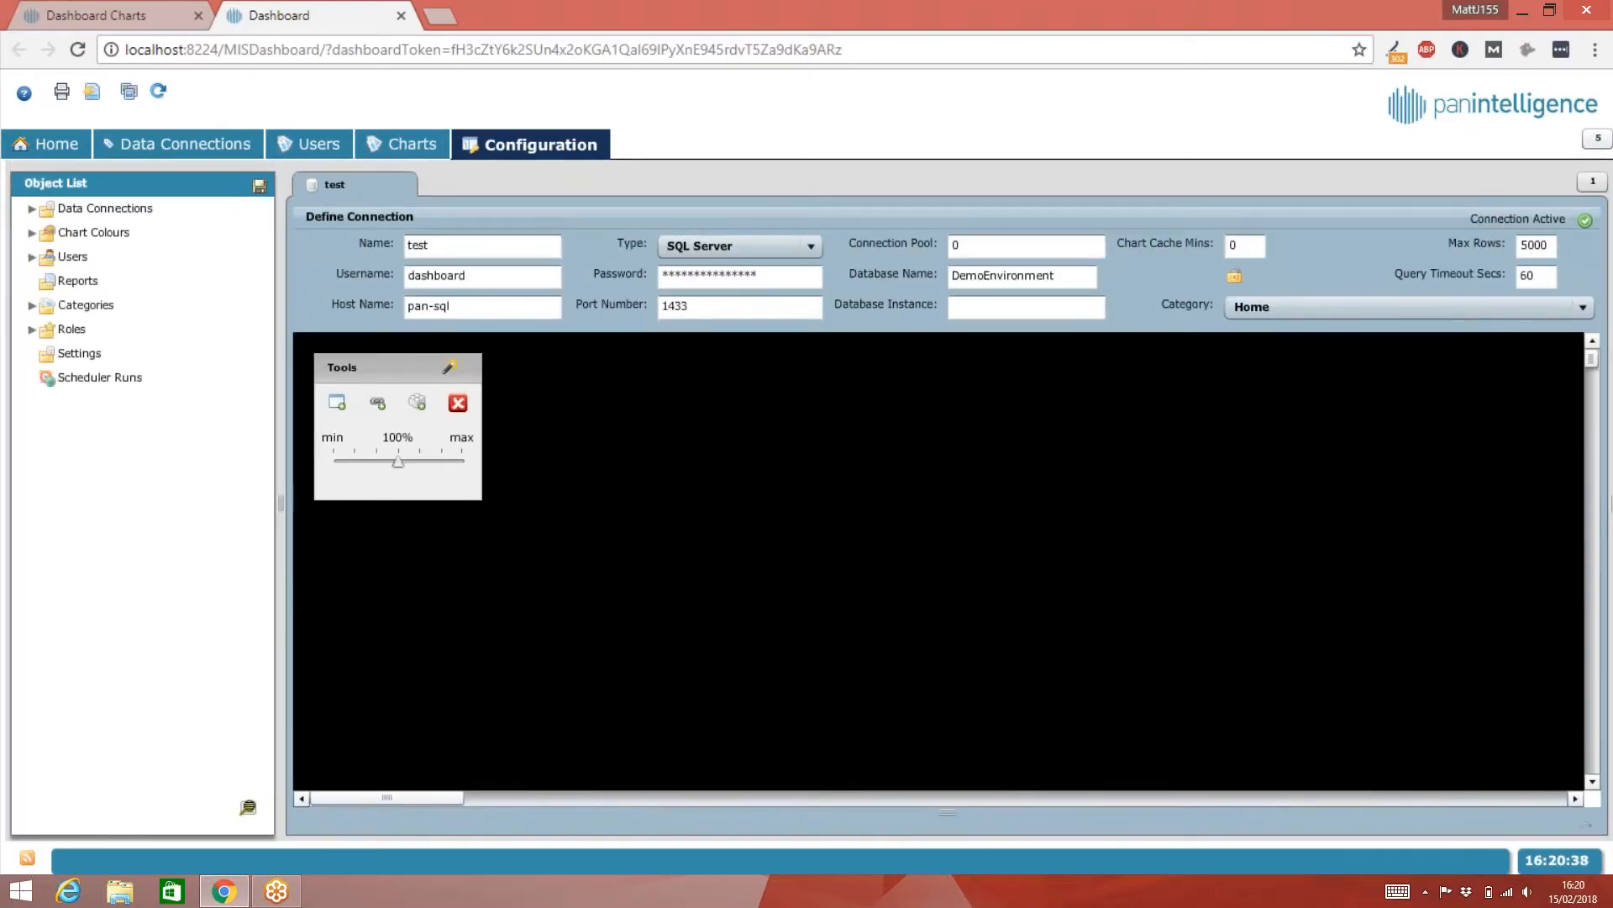
{"action": "mouse_move", "coordinate": [849, 316]}
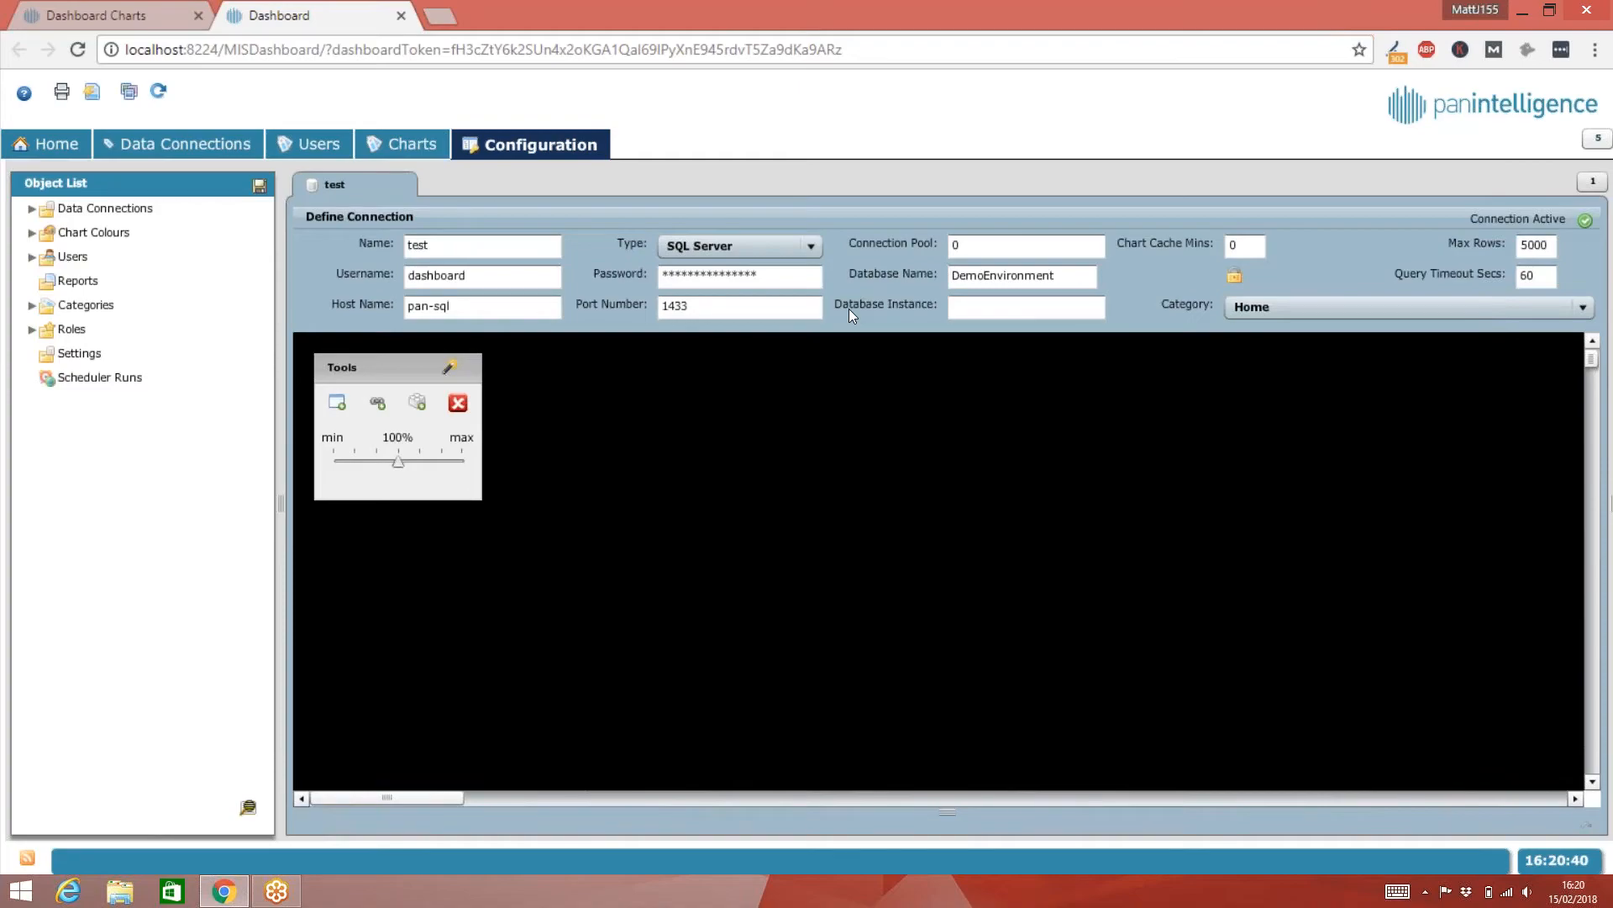
{"action": "mouse_move", "coordinate": [1227, 270]}
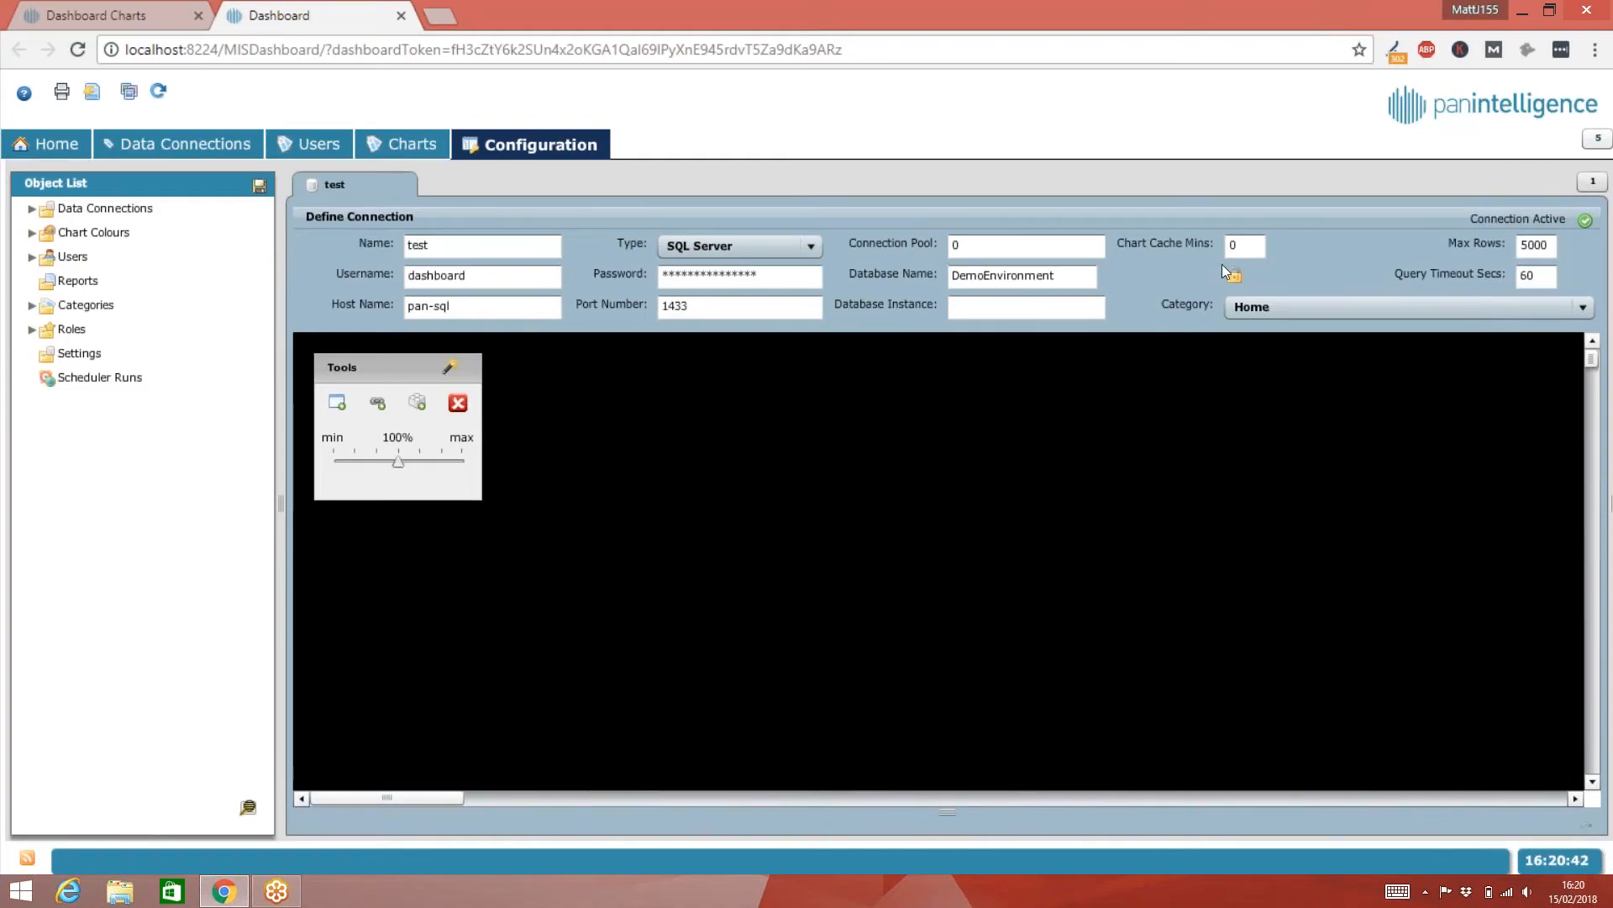
{"action": "mouse_move", "coordinate": [1585, 220]}
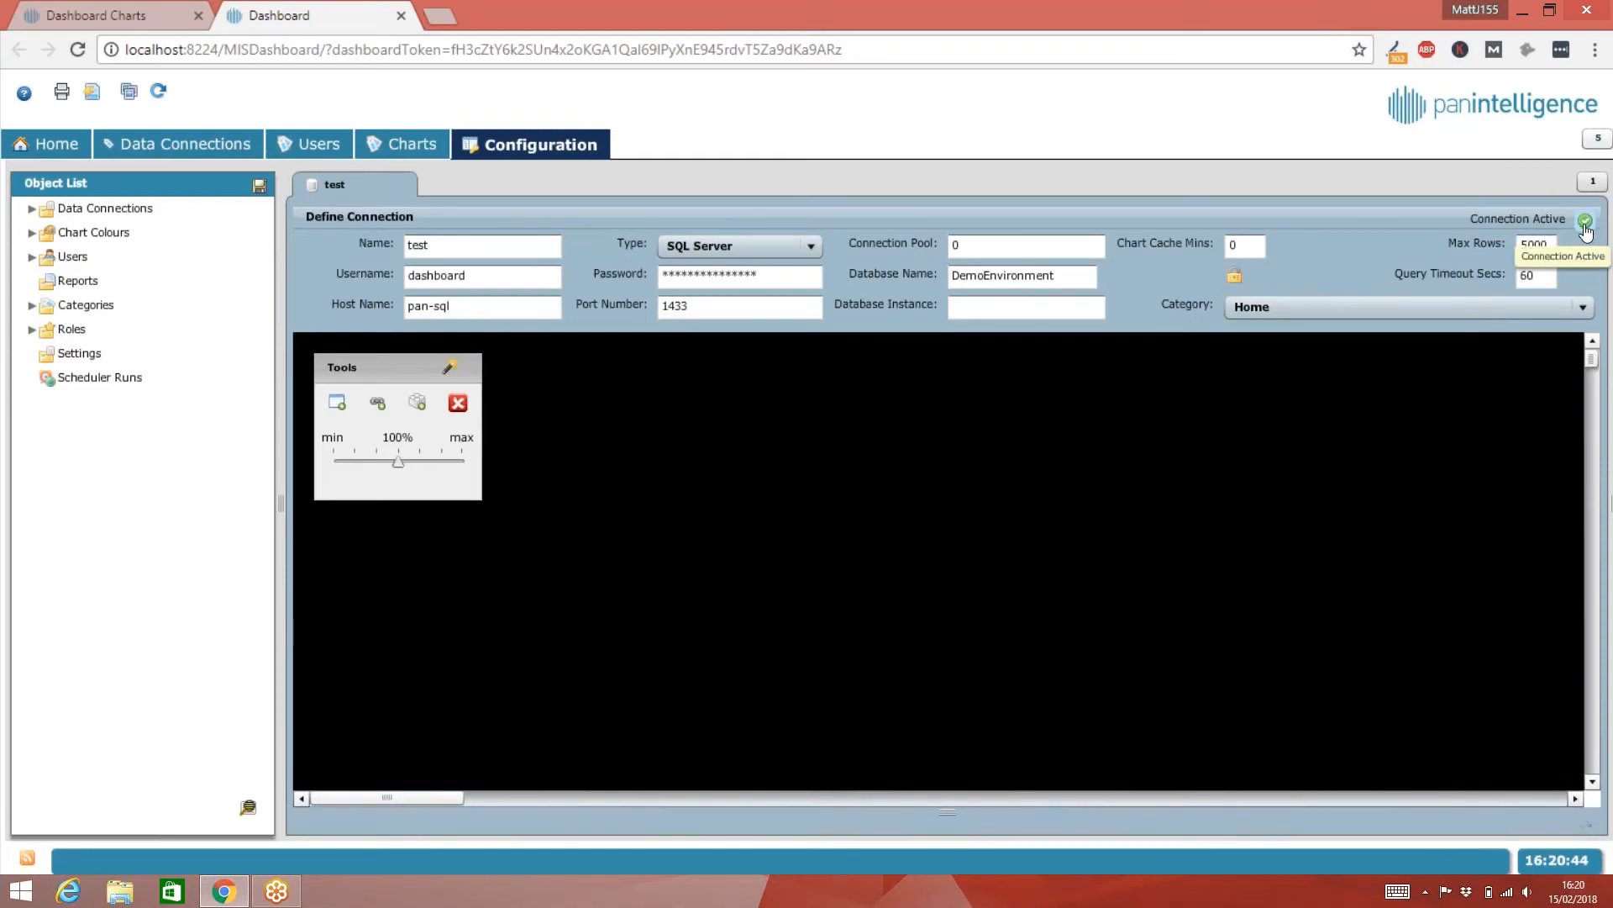
{"action": "mouse_move", "coordinate": [1185, 320]}
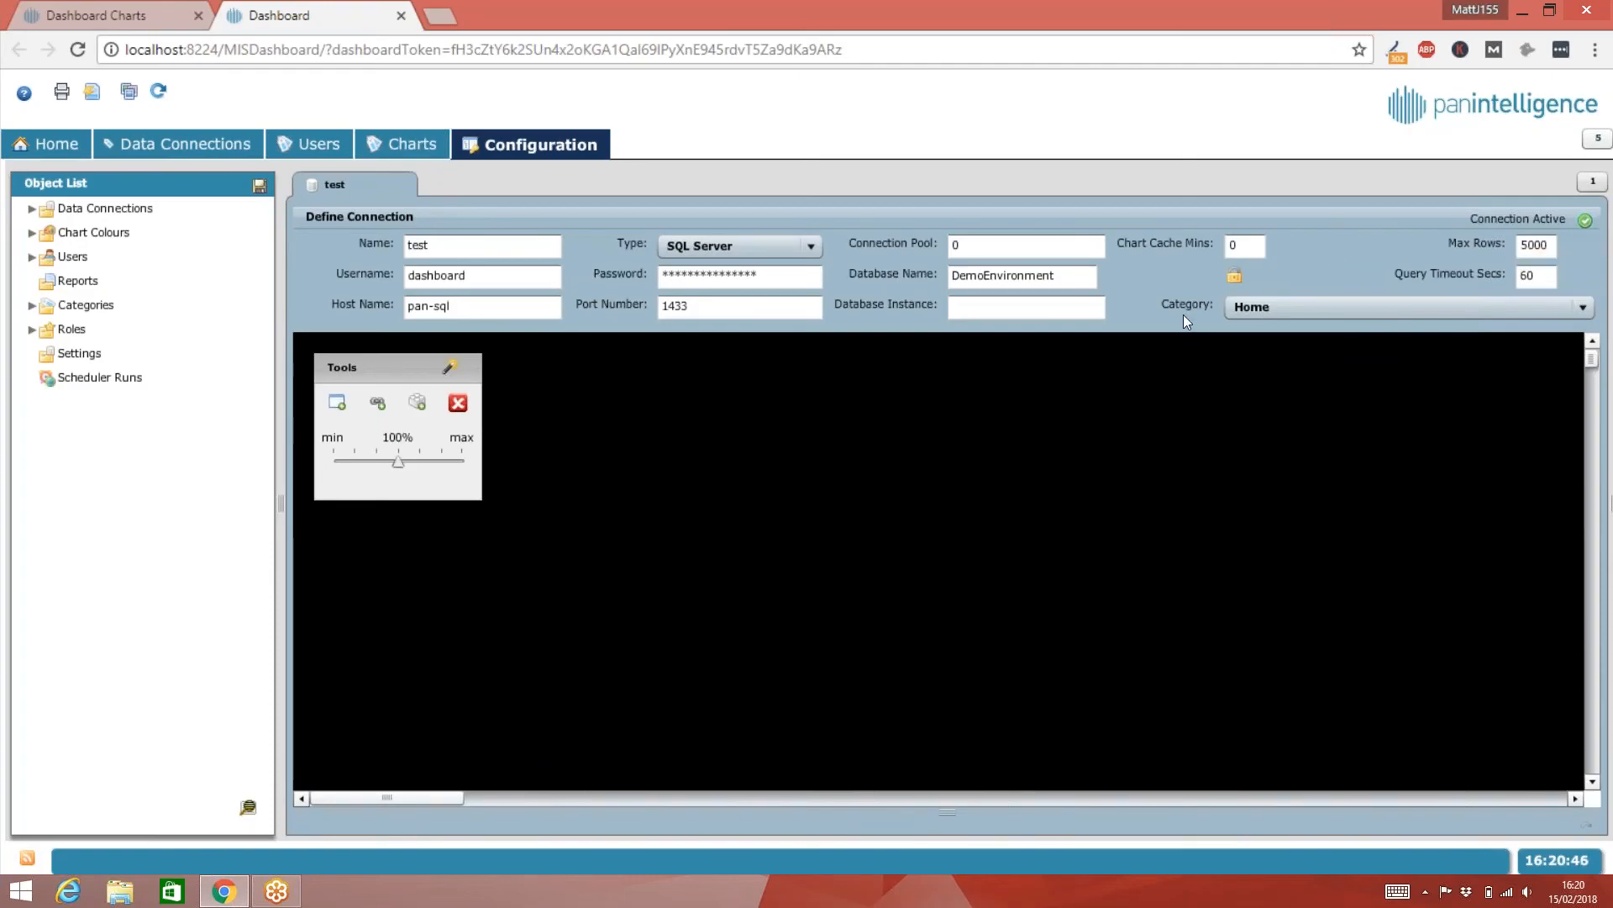